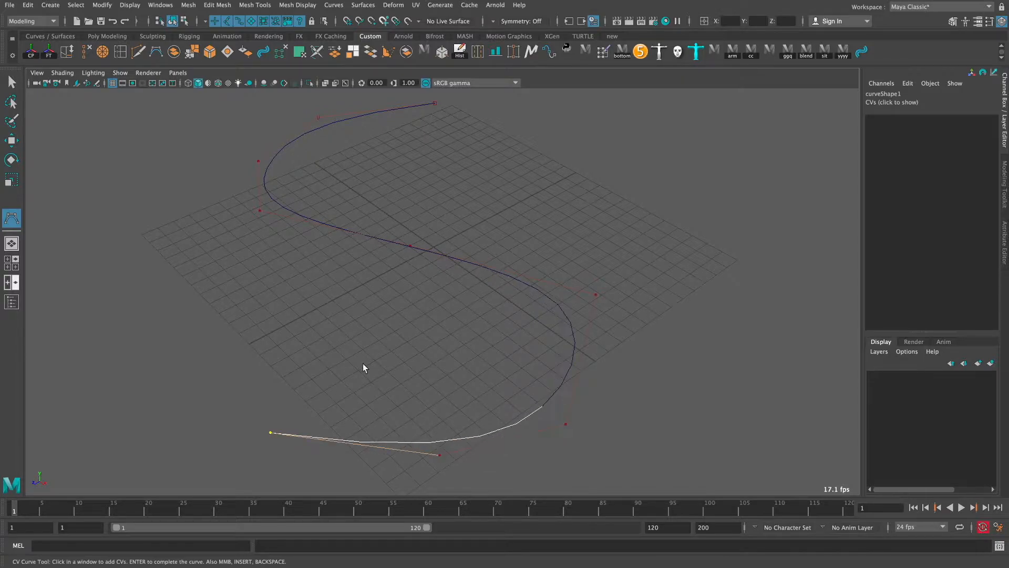
Step: Finish the S-curve and create a Cable 2.0 tube along it, toggling twist on and off
{"action": "key", "text": "Return"}
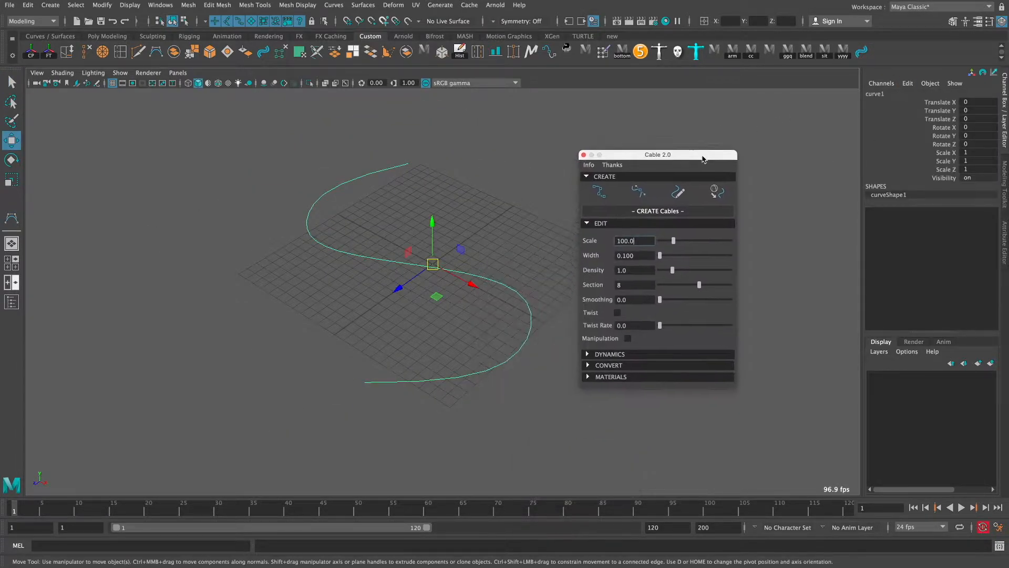
{"action": "left_click", "coordinate": [657, 210]}
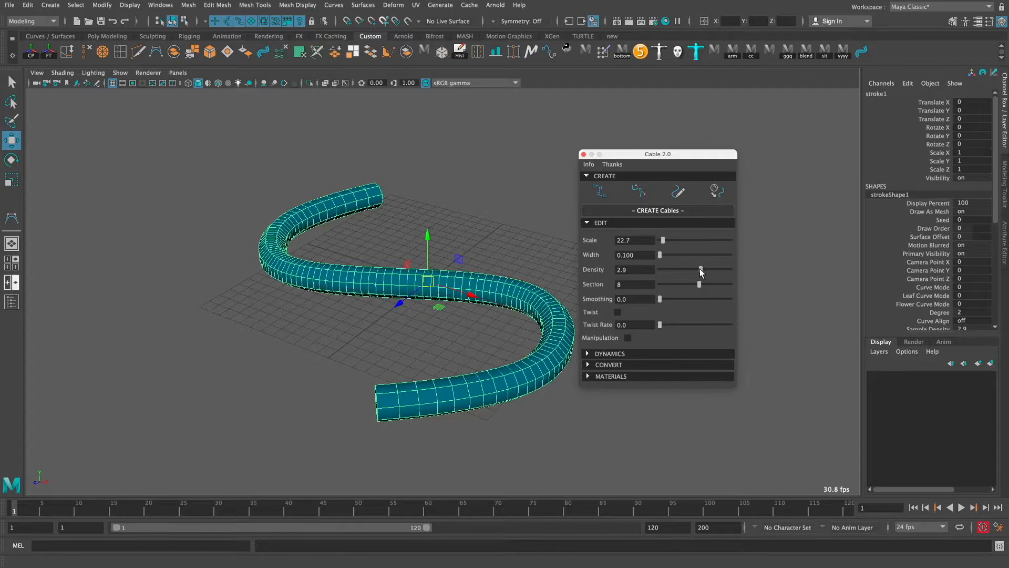
{"action": "left_click", "coordinate": [616, 312]}
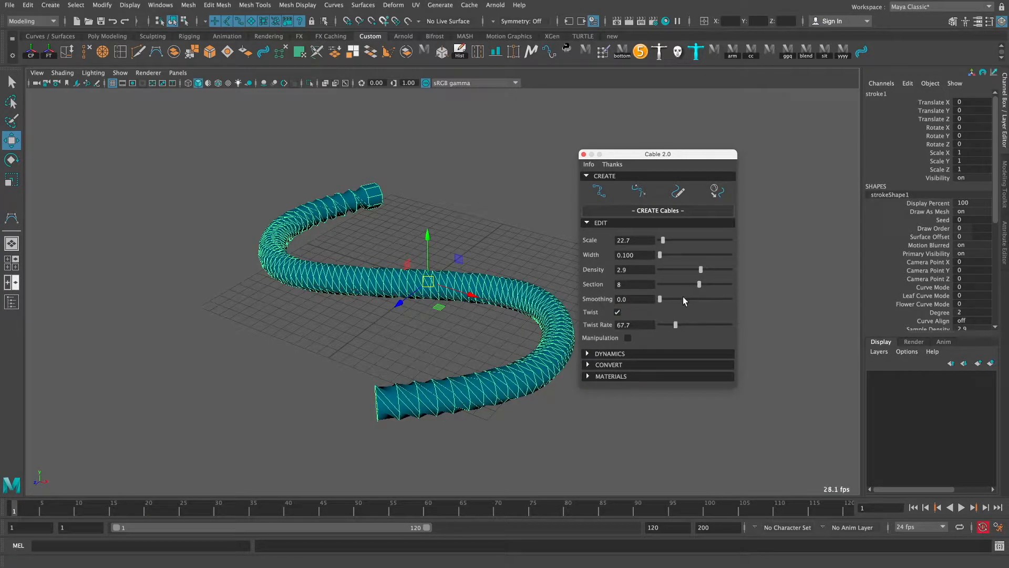
{"action": "left_click", "coordinate": [617, 312]}
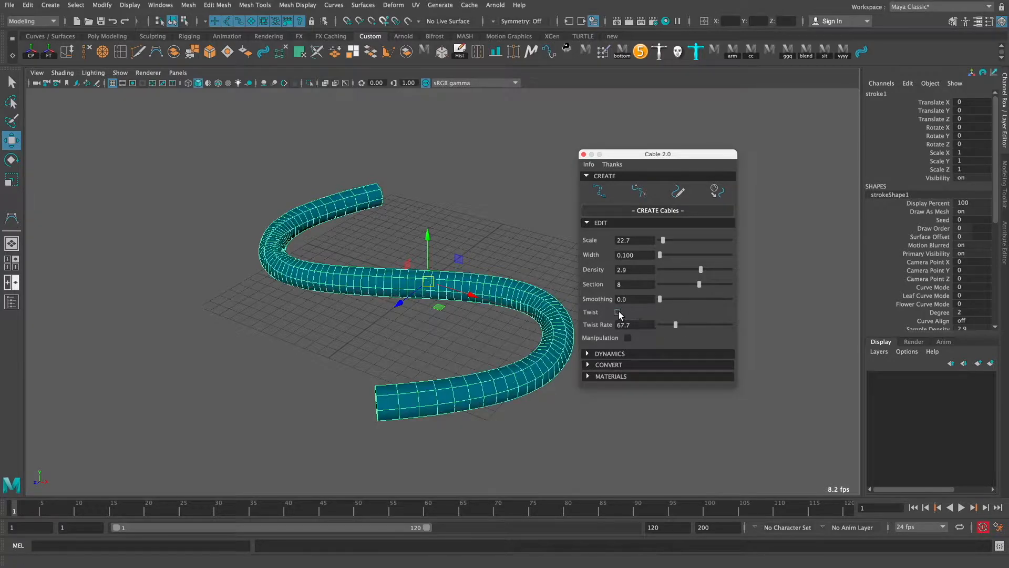
Step: Bake the cable into a regular polygon mesh and orbit to inspect it
{"action": "left_click", "coordinate": [608, 364]}
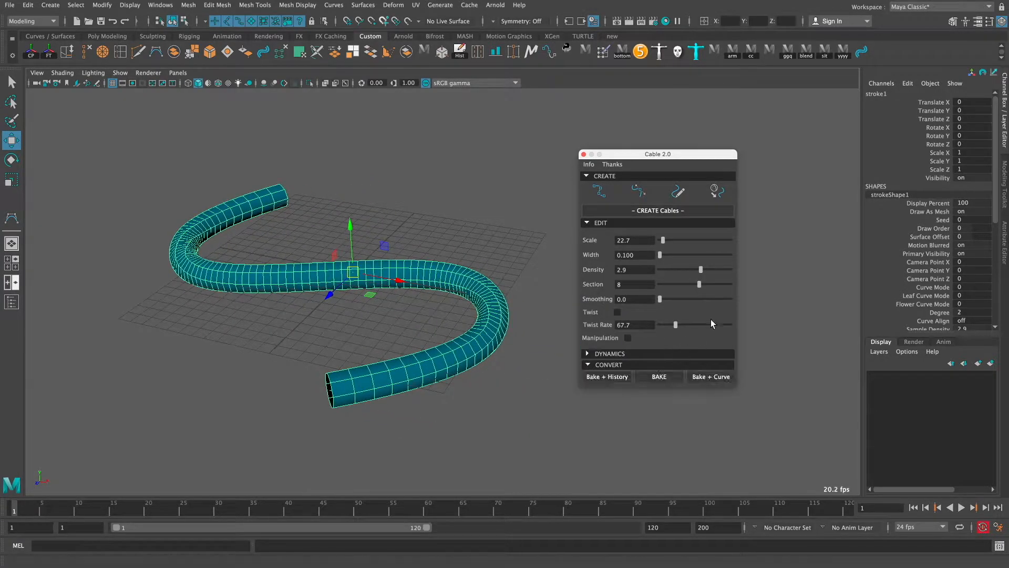
{"action": "mouse_move", "coordinate": [456, 370]}
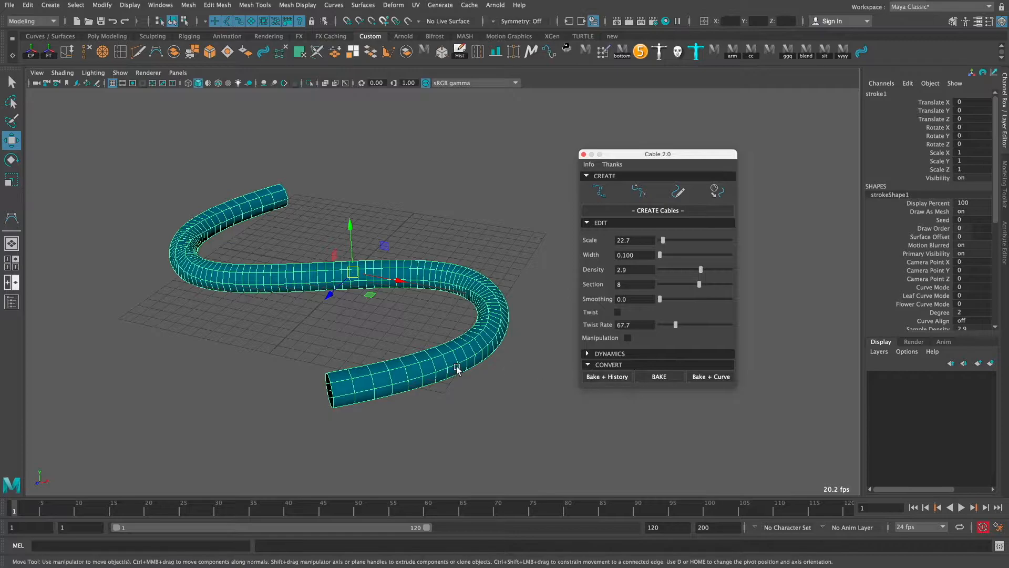
{"action": "left_click", "coordinate": [606, 377]}
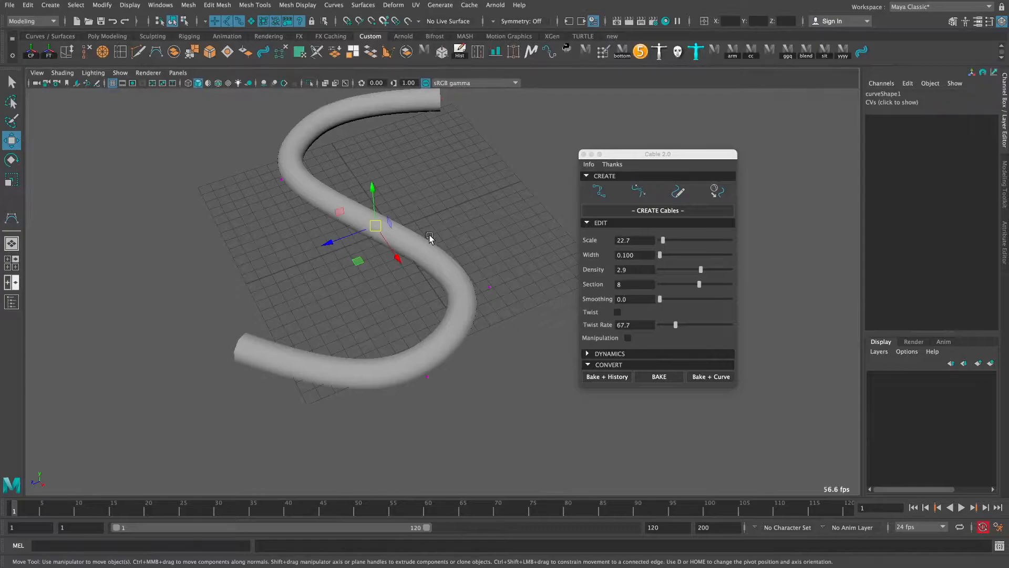
{"action": "left_click_drag", "start_coordinate": [375, 226], "coordinate": [342, 237]}
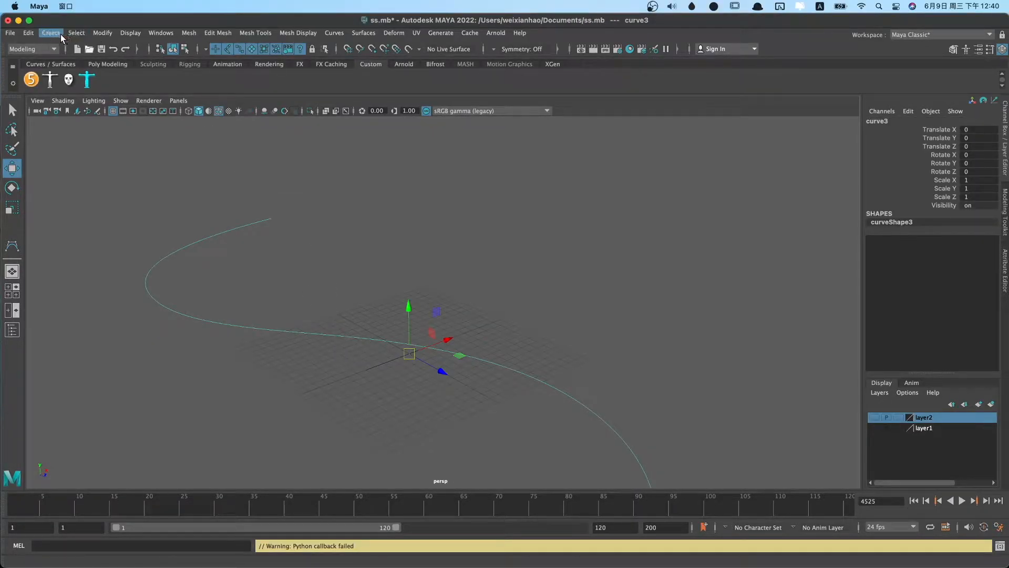
Step: Create a NURBS circle and extrude it along the S-curve as a polygon tube
{"action": "left_click", "coordinate": [51, 33]}
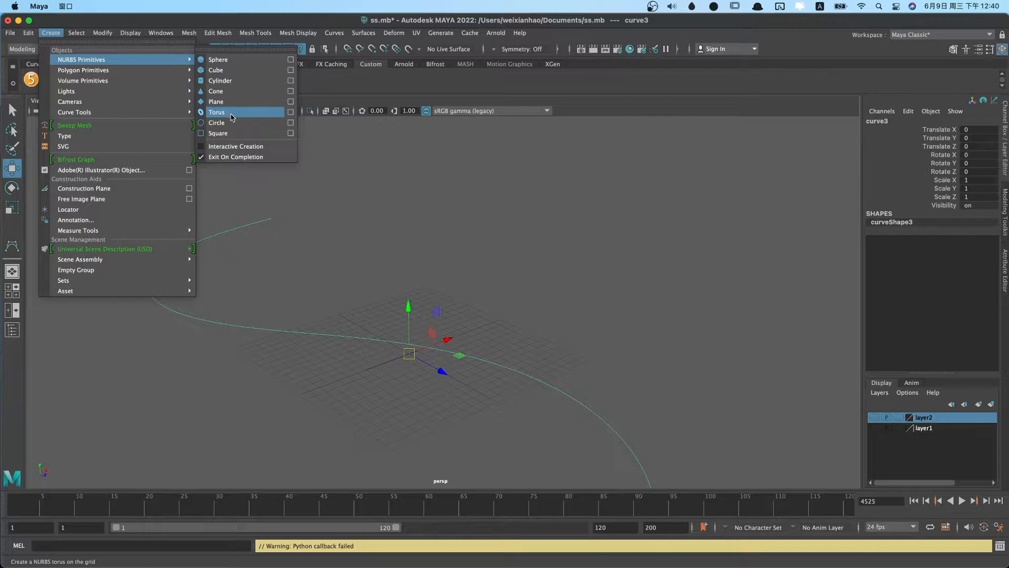
{"action": "left_click", "coordinate": [217, 123]}
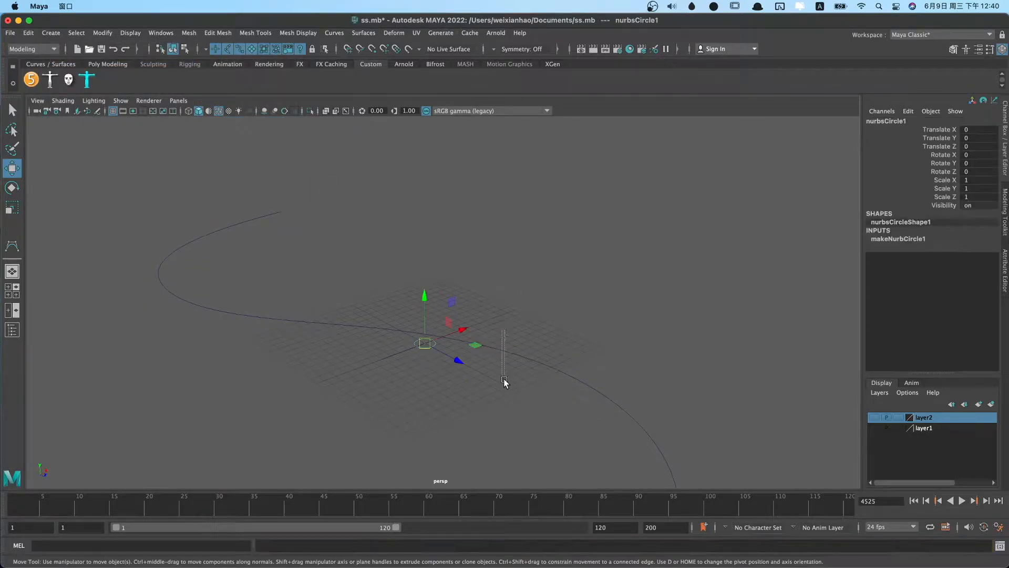
{"action": "left_click", "coordinate": [363, 32]}
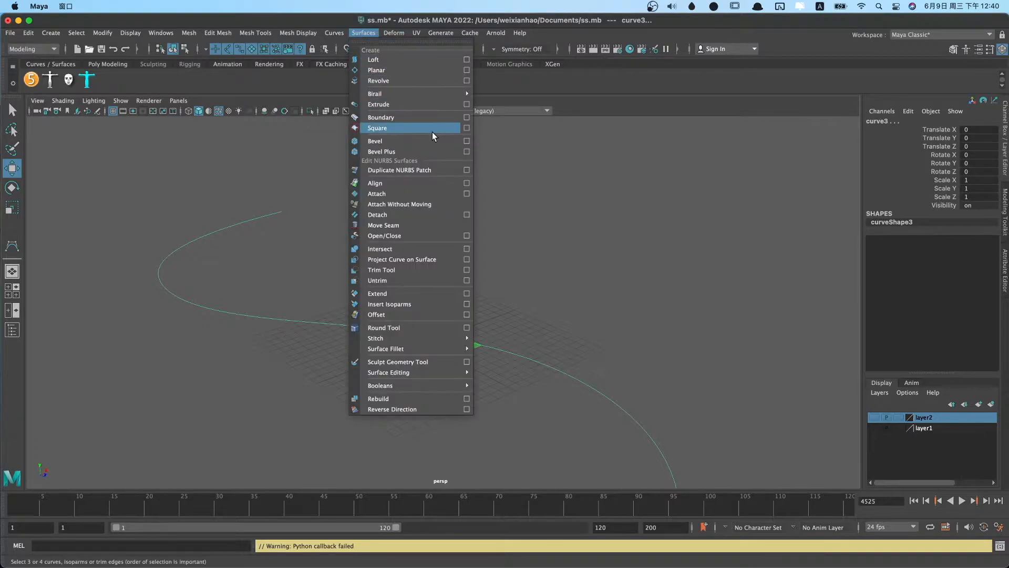
{"action": "left_click", "coordinate": [466, 104]}
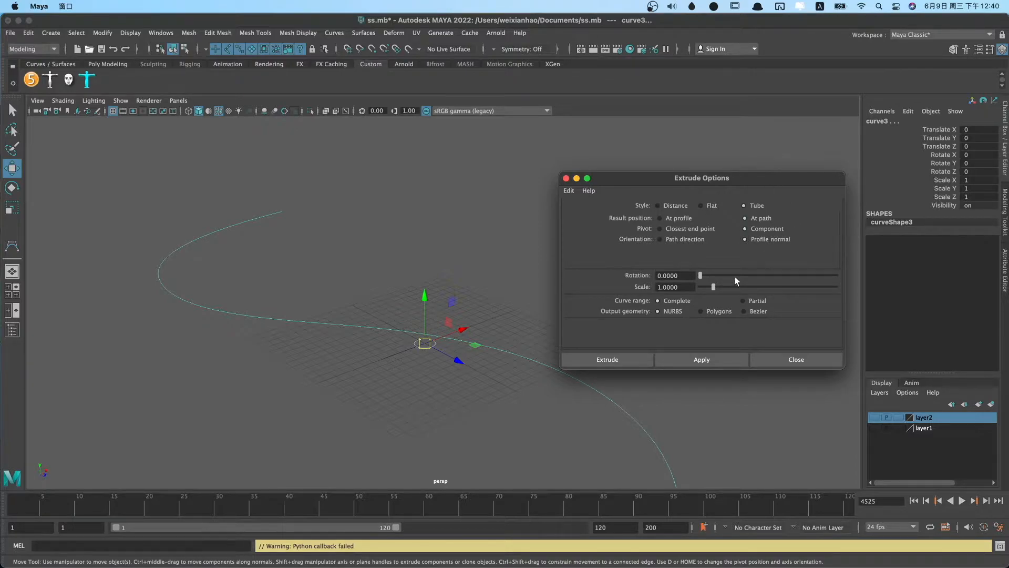
{"action": "scroll", "scroll_direction": "down", "scroll_amount": 3}
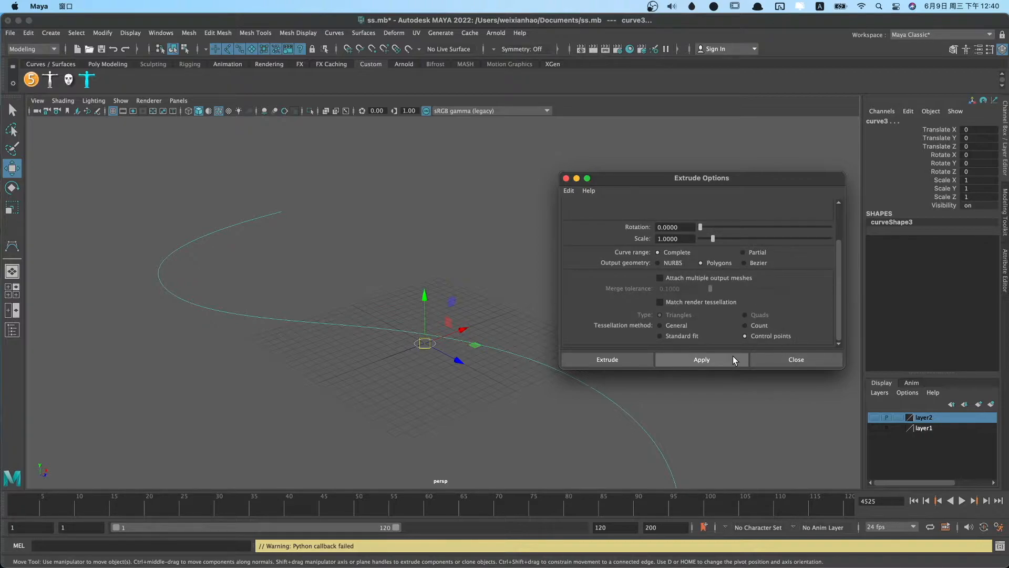
{"action": "left_click", "coordinate": [700, 359]}
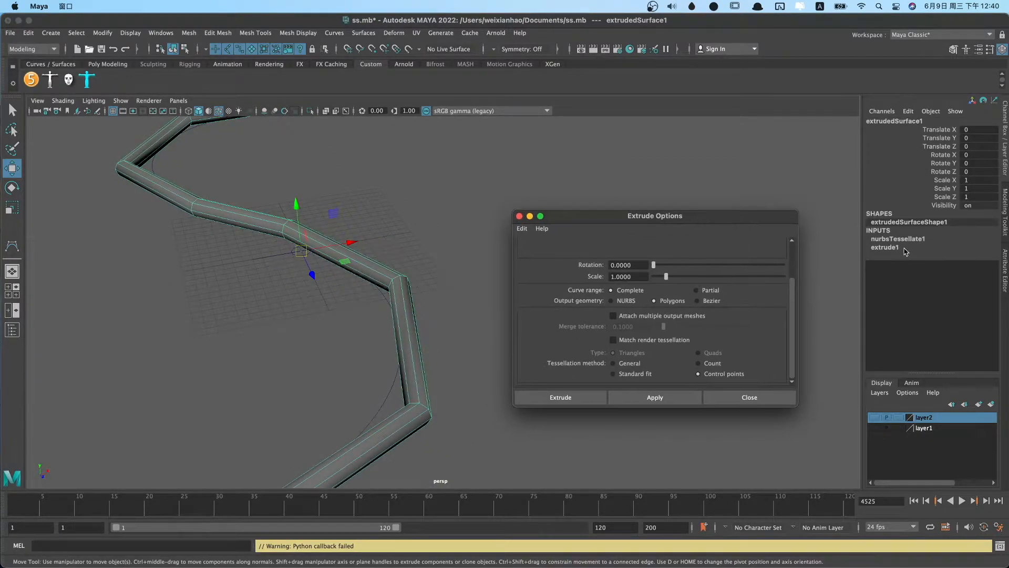
{"action": "left_click", "coordinate": [897, 238]}
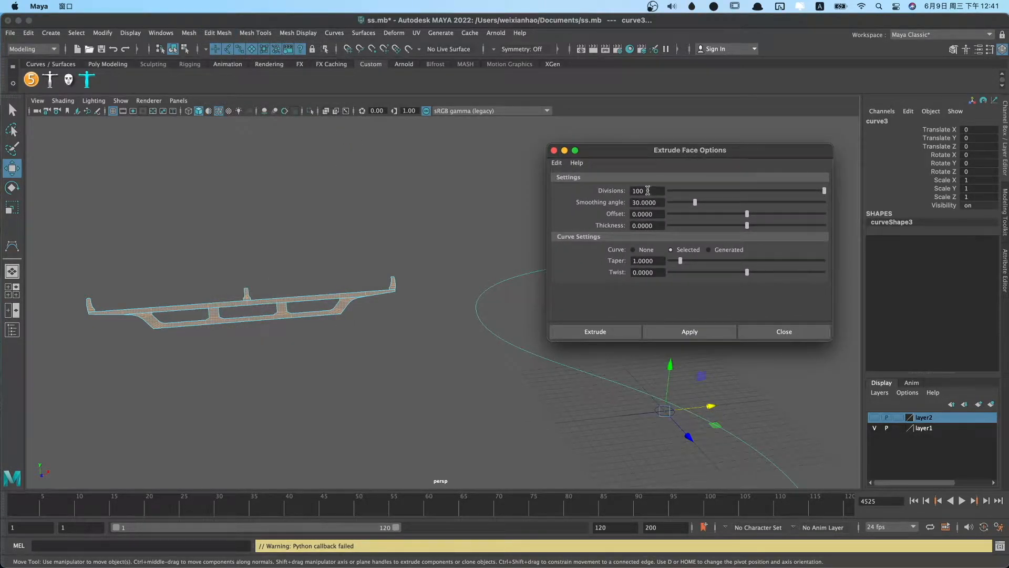
Step: Extrude the deck profile faces along the selected S-curve with 100 divisions
{"action": "left_click", "coordinate": [689, 331]}
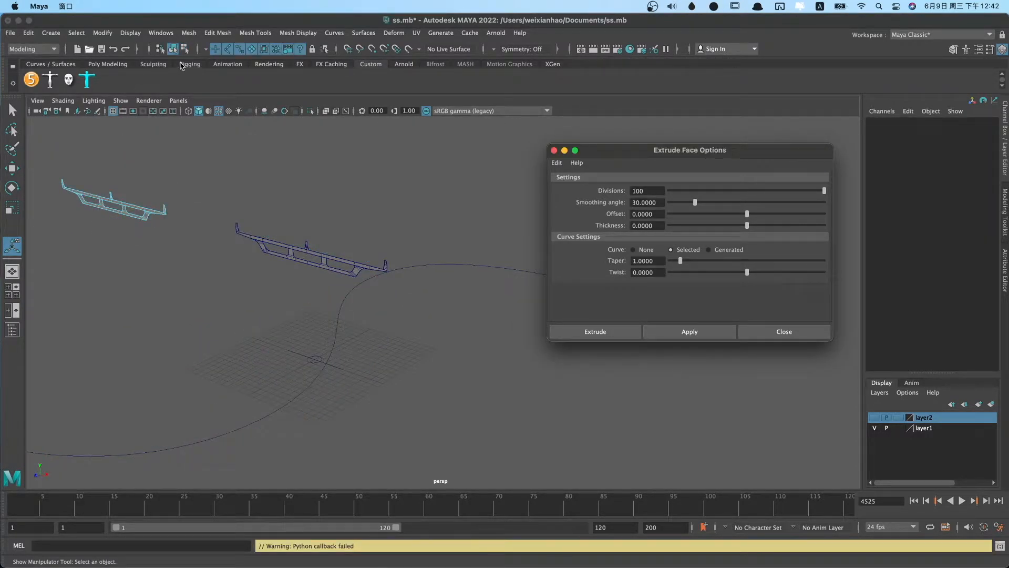
{"action": "left_click", "coordinate": [112, 203]}
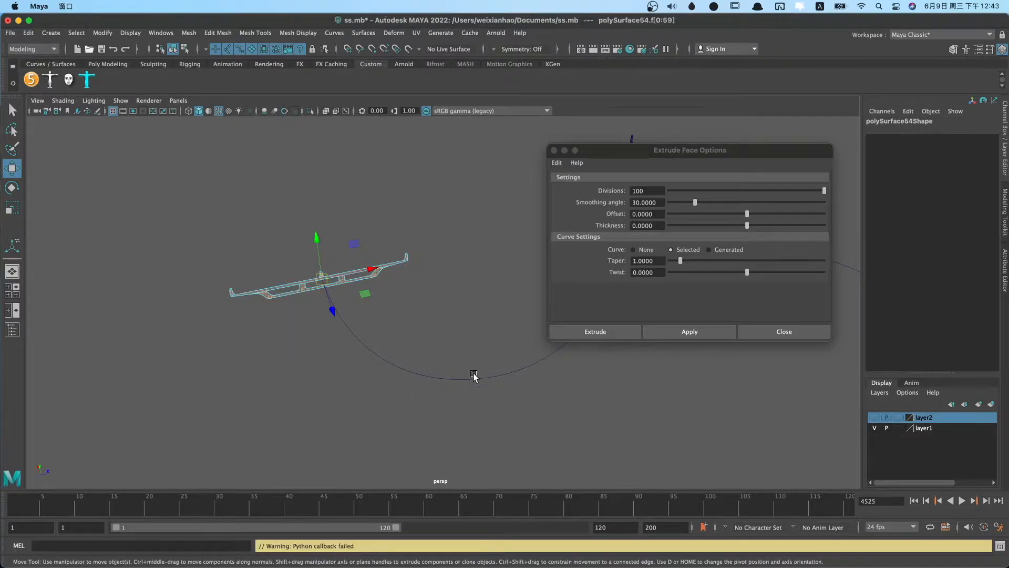
{"action": "left_click", "coordinate": [594, 331]}
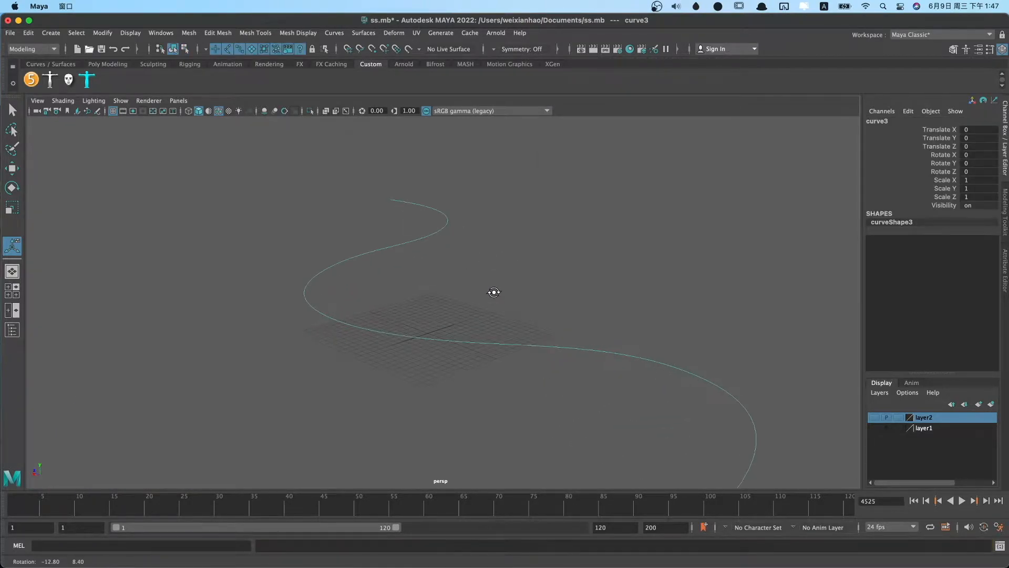
Step: Create a Sweep Mesh on the S-curve and scroll to its Sweep Profiles settings
{"action": "left_click", "coordinate": [51, 33]}
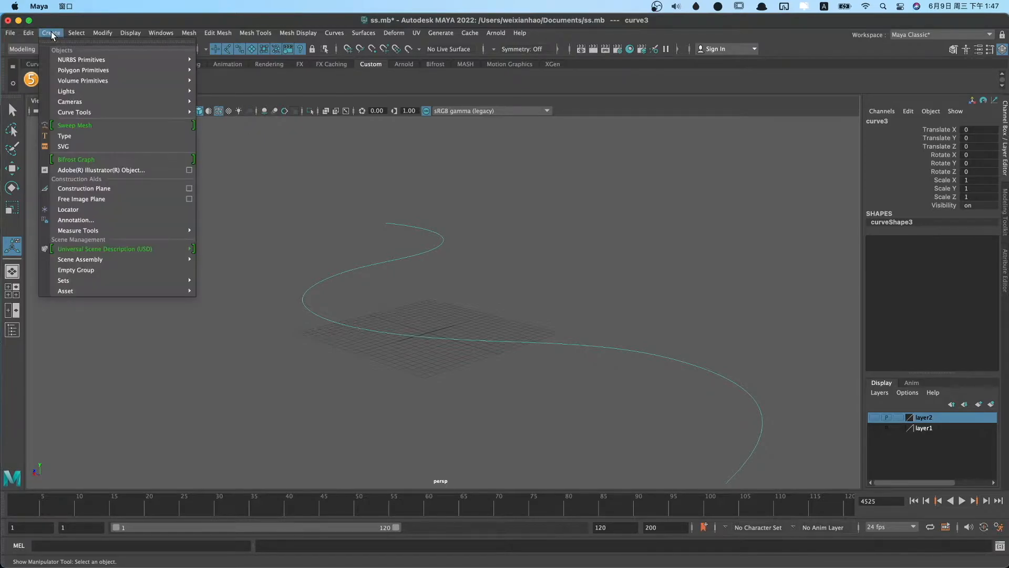
{"action": "mouse_move", "coordinate": [97, 125]}
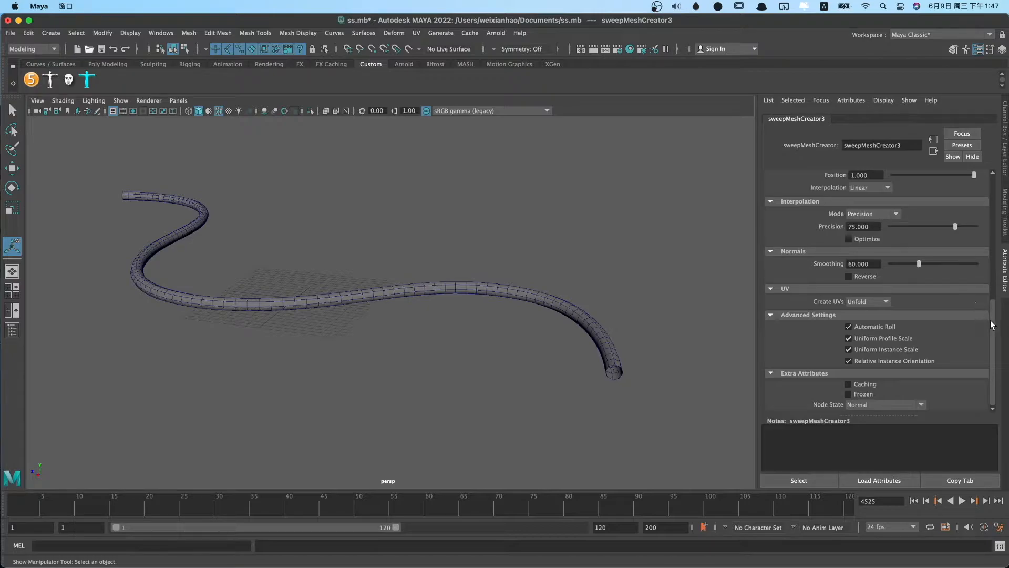
{"action": "scroll", "scroll_direction": "up", "scroll_amount": 3}
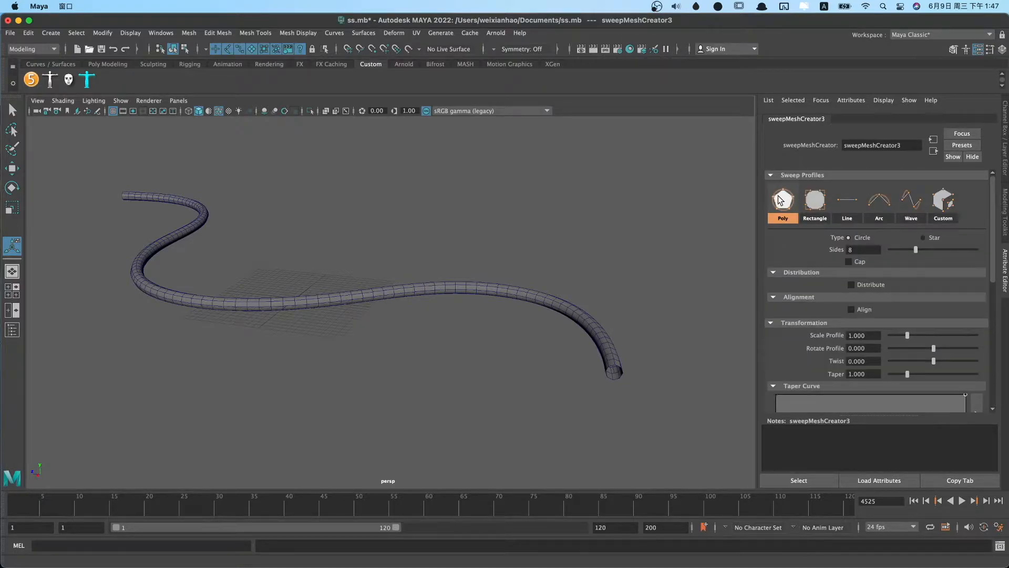
{"action": "mouse_move", "coordinate": [797, 187]}
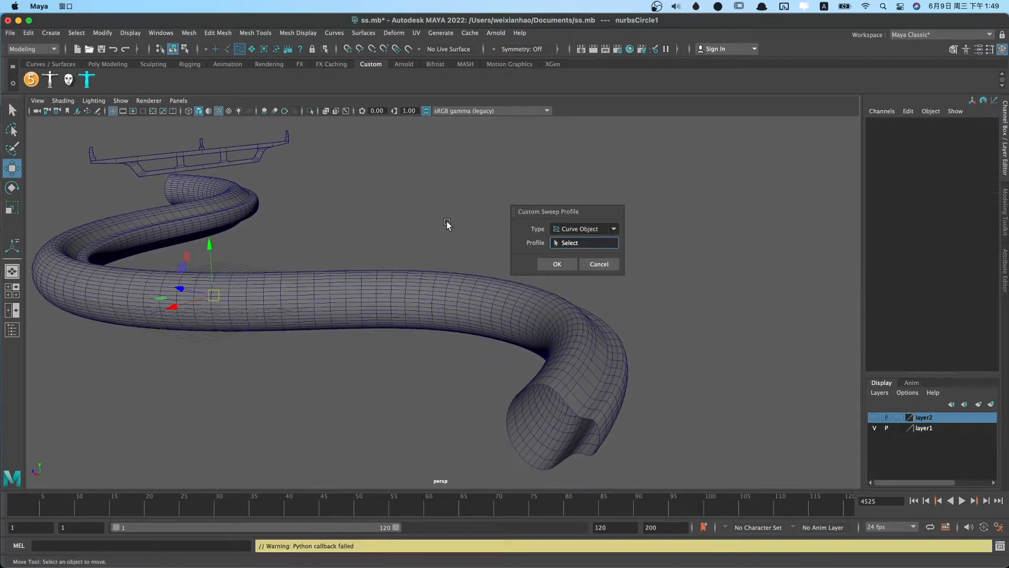
Step: Preview the deck profile as Poly Object, Poly Face and Poly Edge custom sweep profiles
{"action": "left_click", "coordinate": [586, 229]}
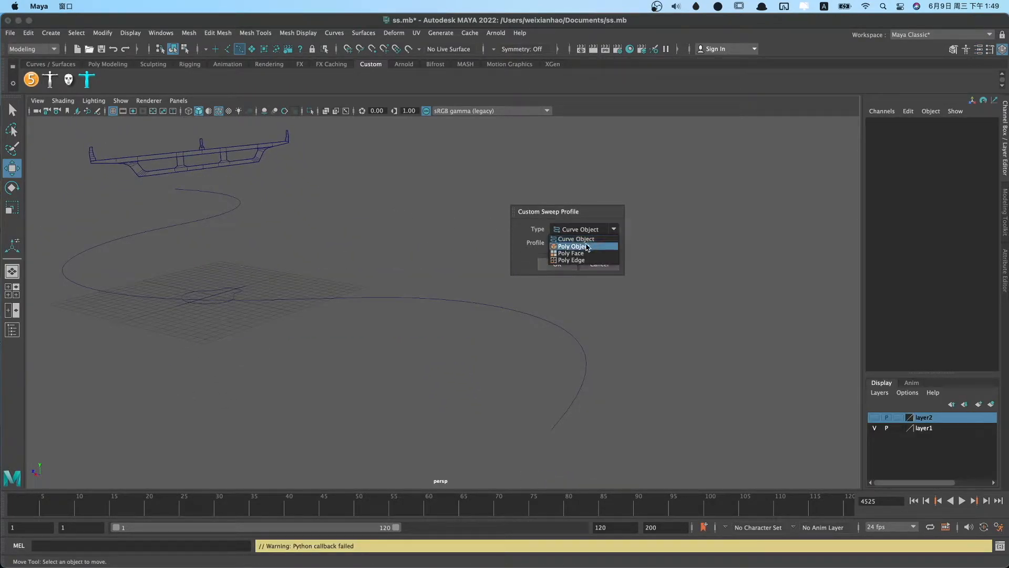
{"action": "left_click", "coordinate": [571, 246]}
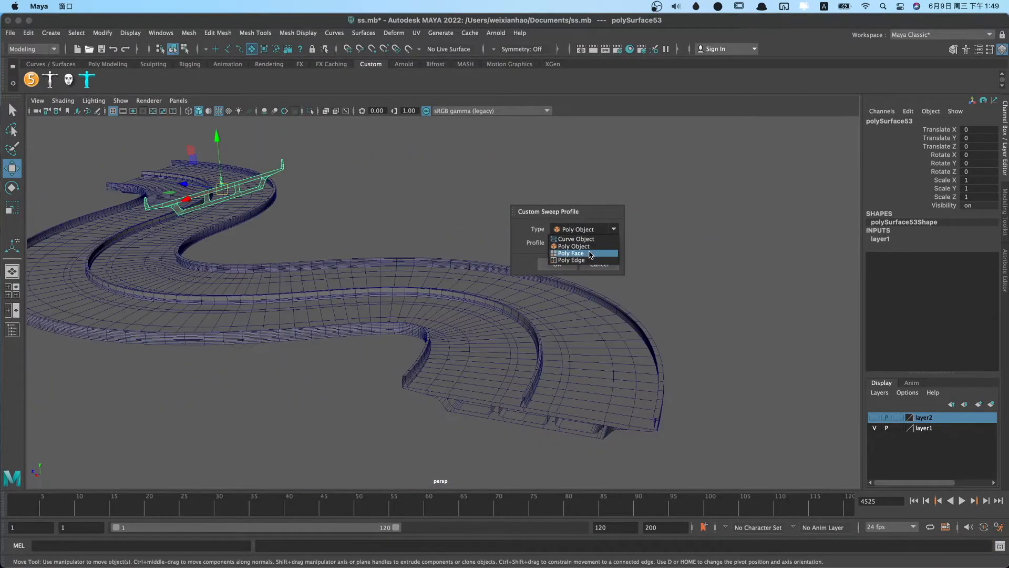
{"action": "left_click", "coordinate": [571, 252]}
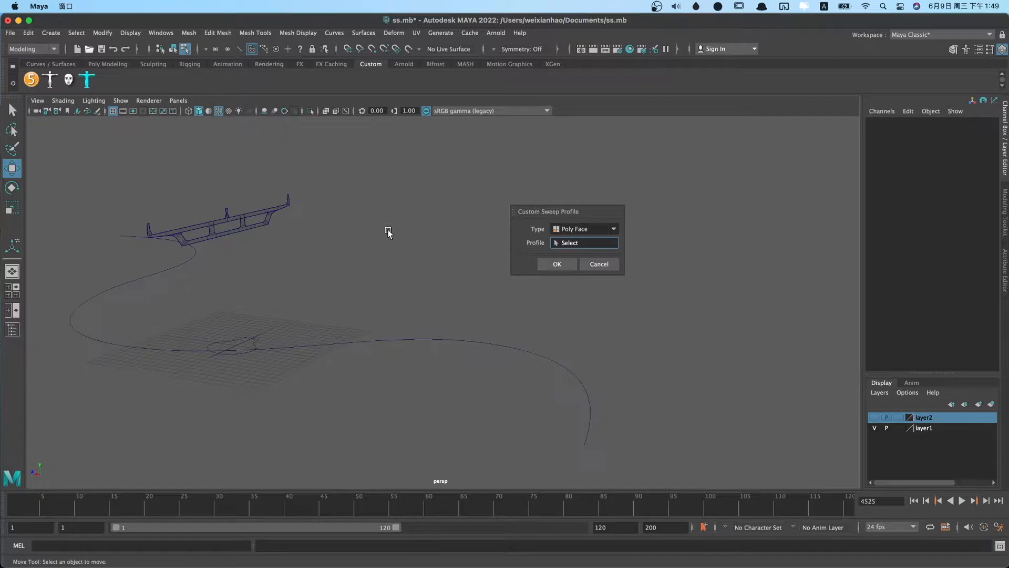
{"action": "right_click", "coordinate": [266, 226]}
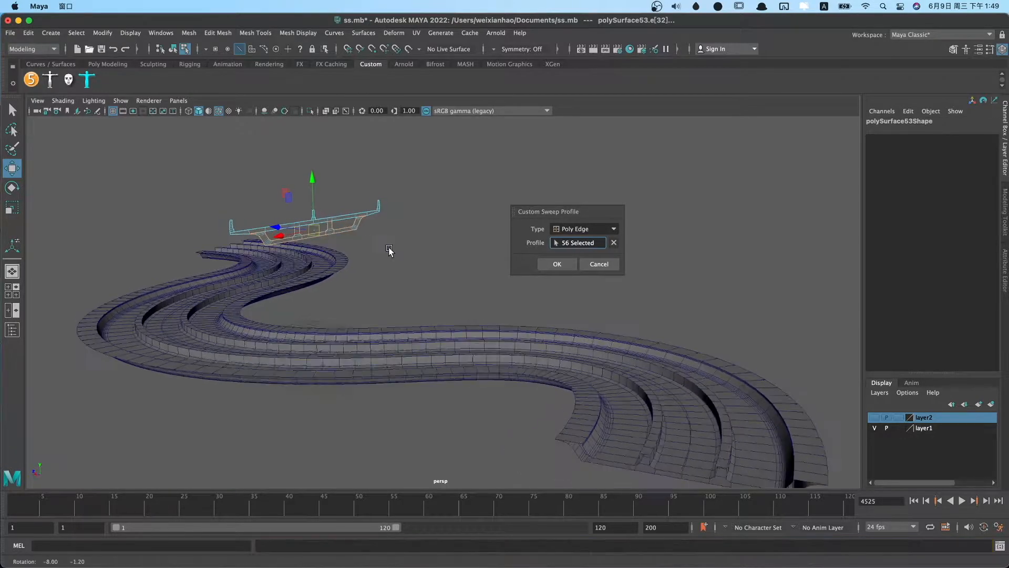
{"action": "left_click", "coordinate": [556, 264]}
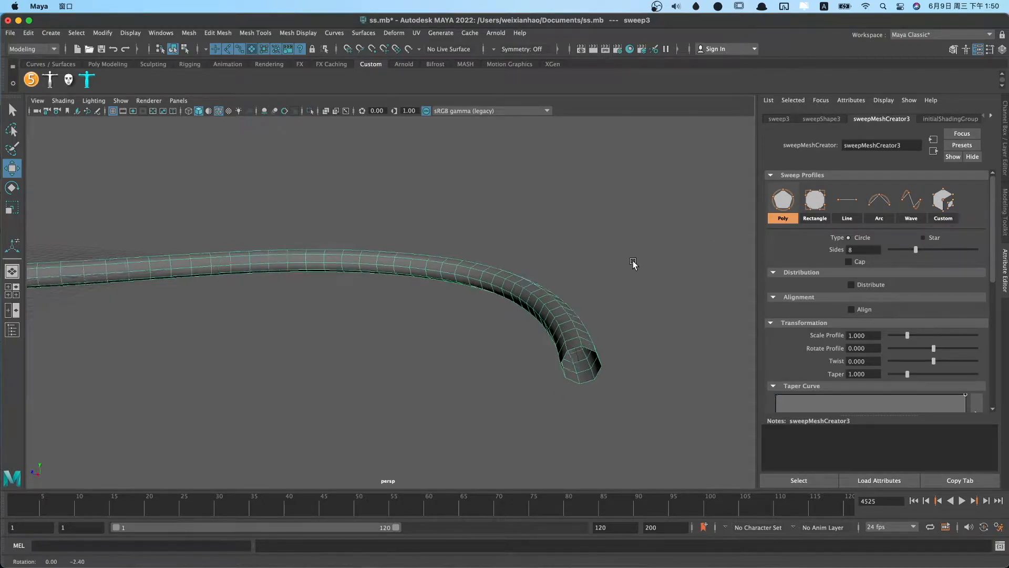
Step: Try a star profile, then set Poly Type to Circle and enable radial distribution
{"action": "left_click", "coordinate": [924, 237]}
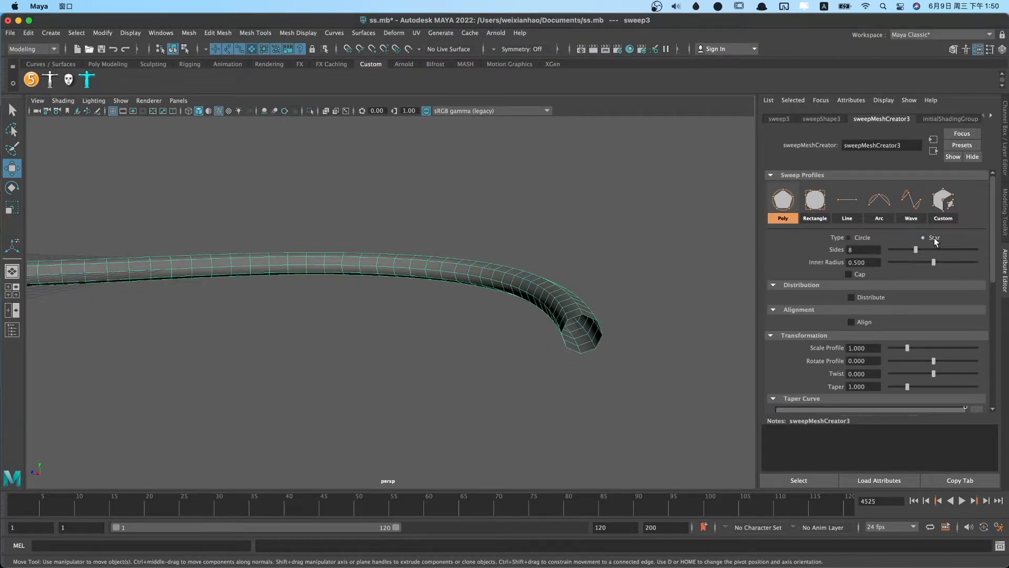
{"action": "left_click", "coordinate": [924, 237]}
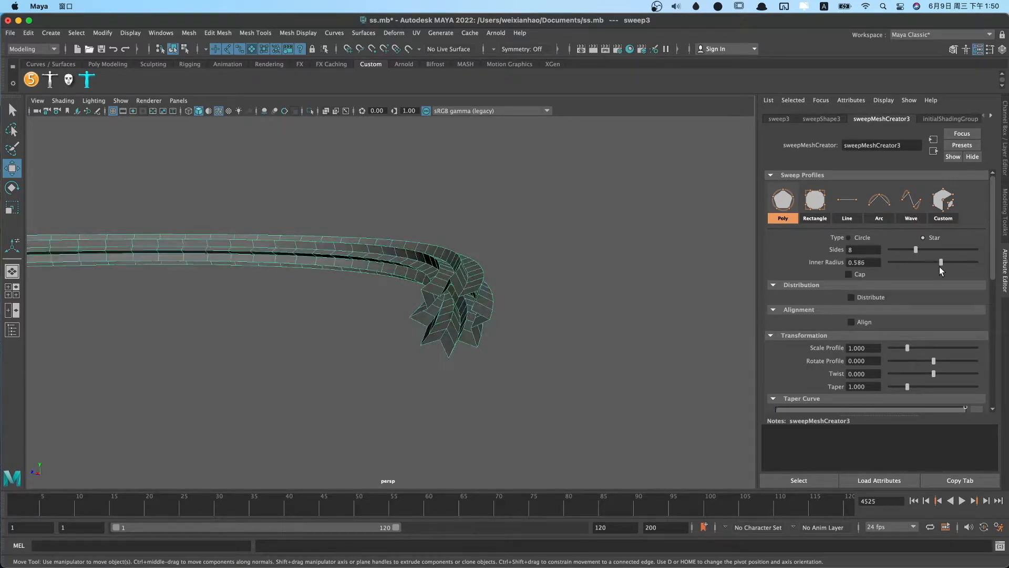
{"action": "left_click", "coordinate": [849, 273]}
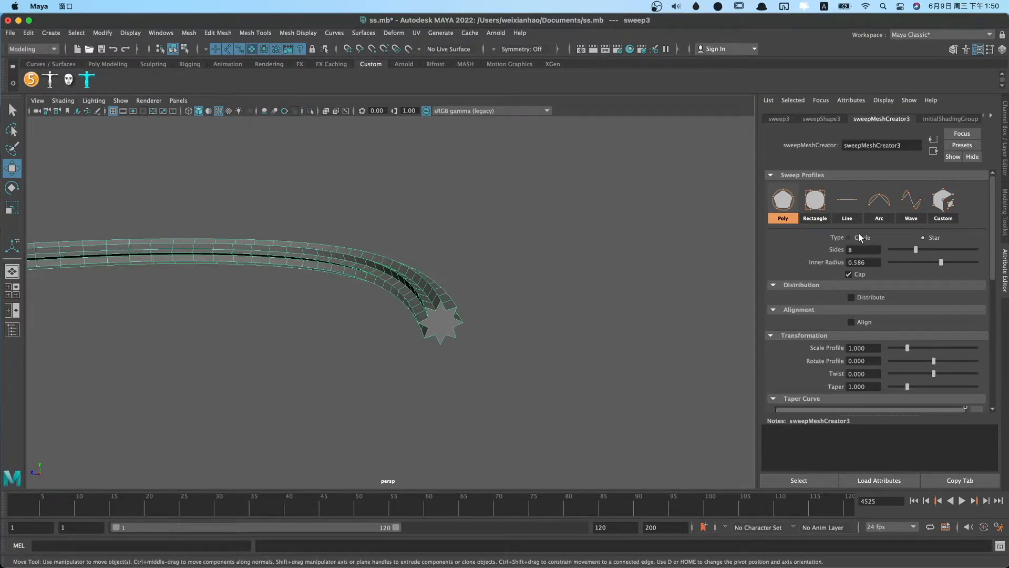
{"action": "left_click", "coordinate": [849, 238]}
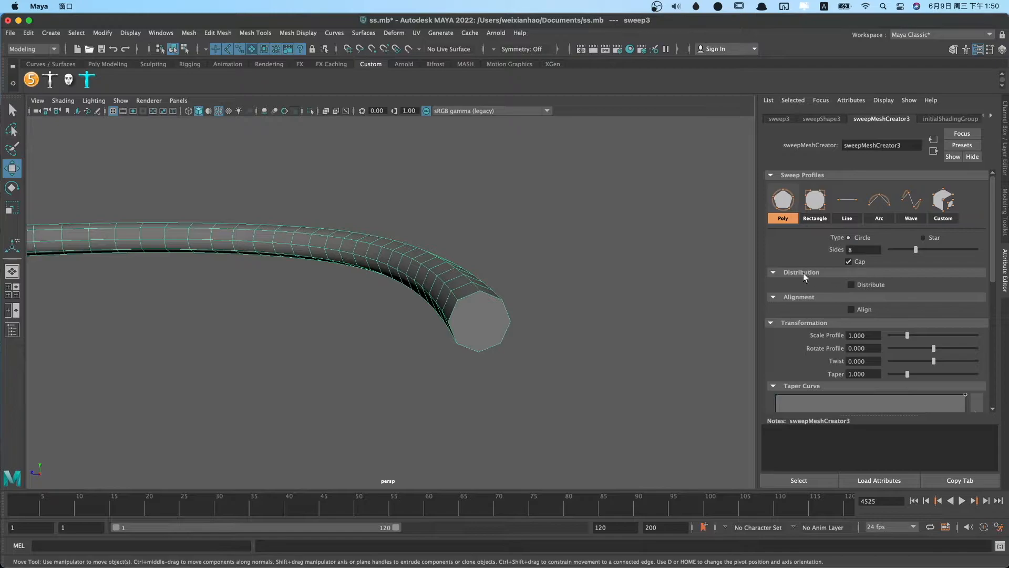
{"action": "left_click", "coordinate": [851, 284]}
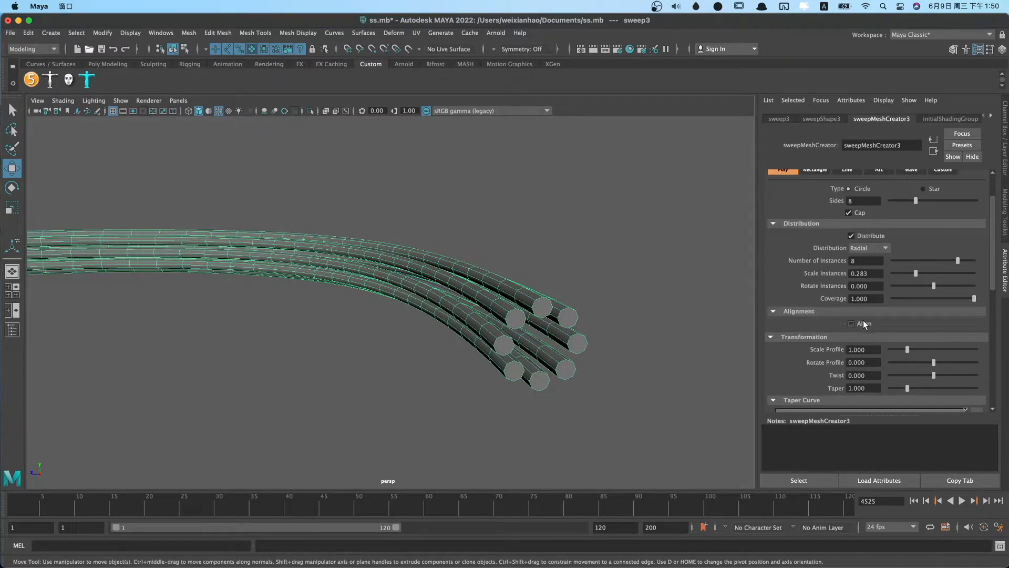
Step: Enable Align, try right, top and bottom positions, then centre both axes
{"action": "left_click", "coordinate": [850, 323]}
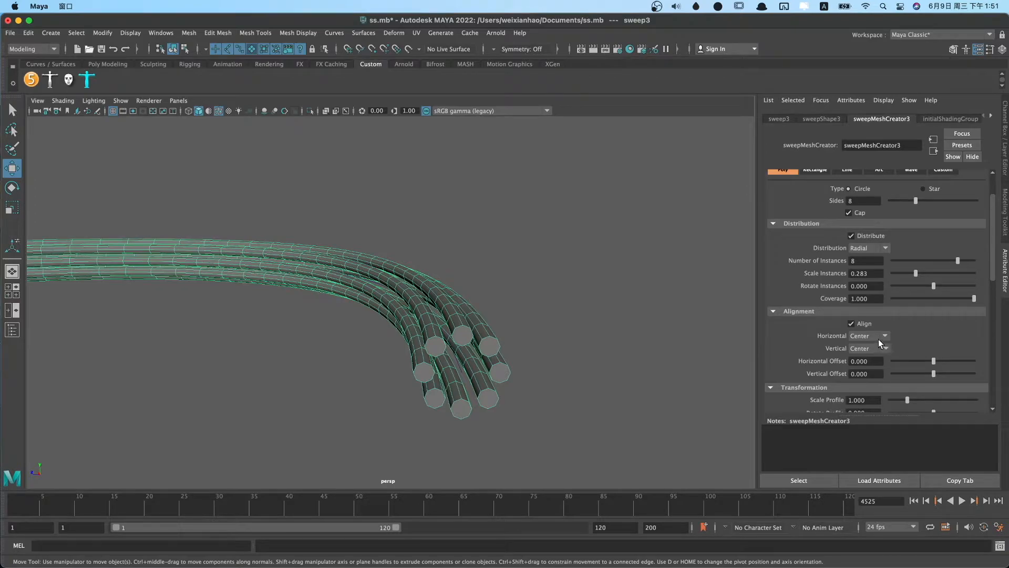
{"action": "left_click", "coordinate": [867, 335]}
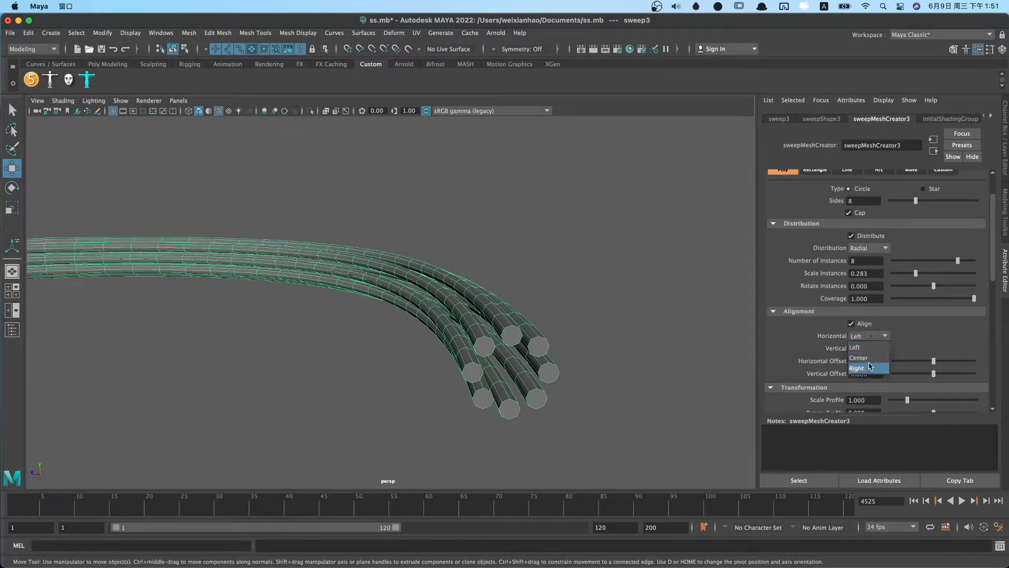
{"action": "left_click", "coordinate": [857, 367]}
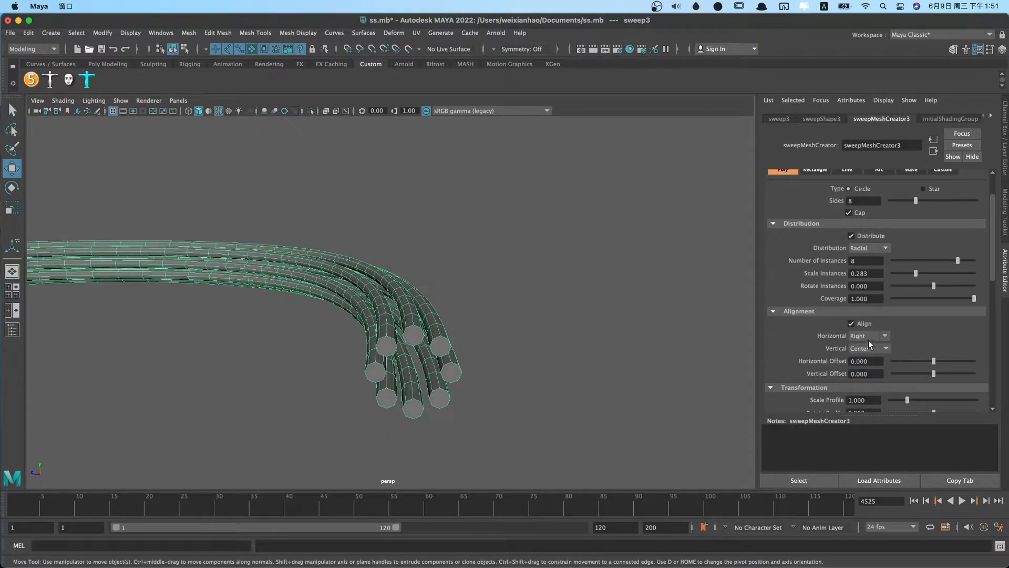
{"action": "left_click", "coordinate": [869, 347]}
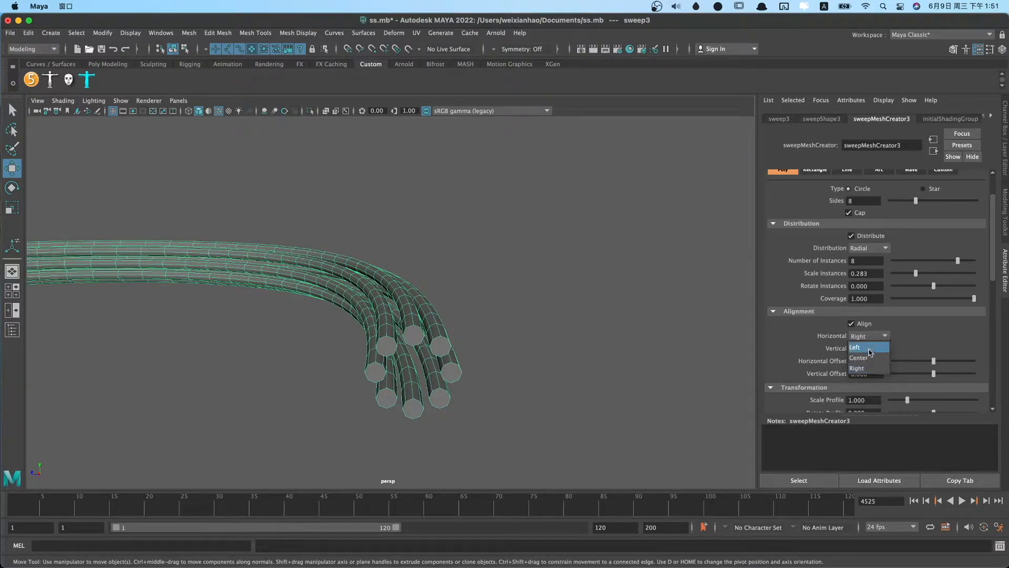
{"action": "left_click", "coordinate": [858, 357]}
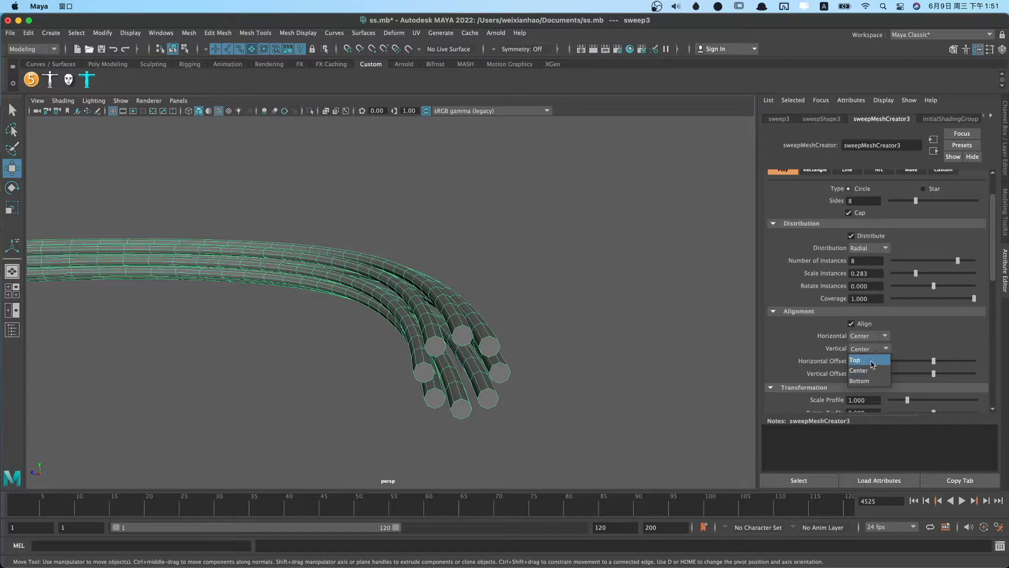
{"action": "left_click", "coordinate": [856, 359]}
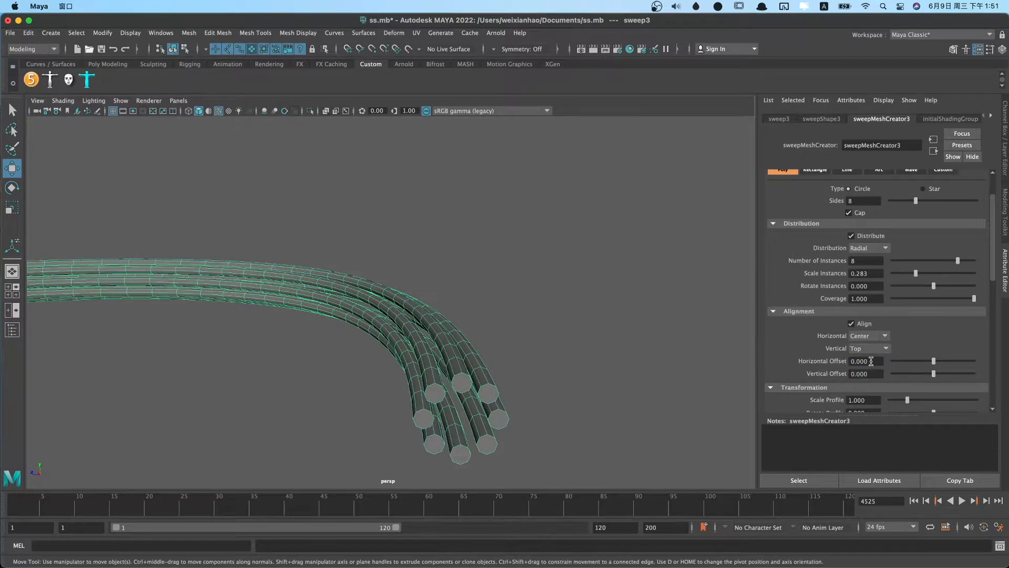
{"action": "left_click", "coordinate": [868, 348]}
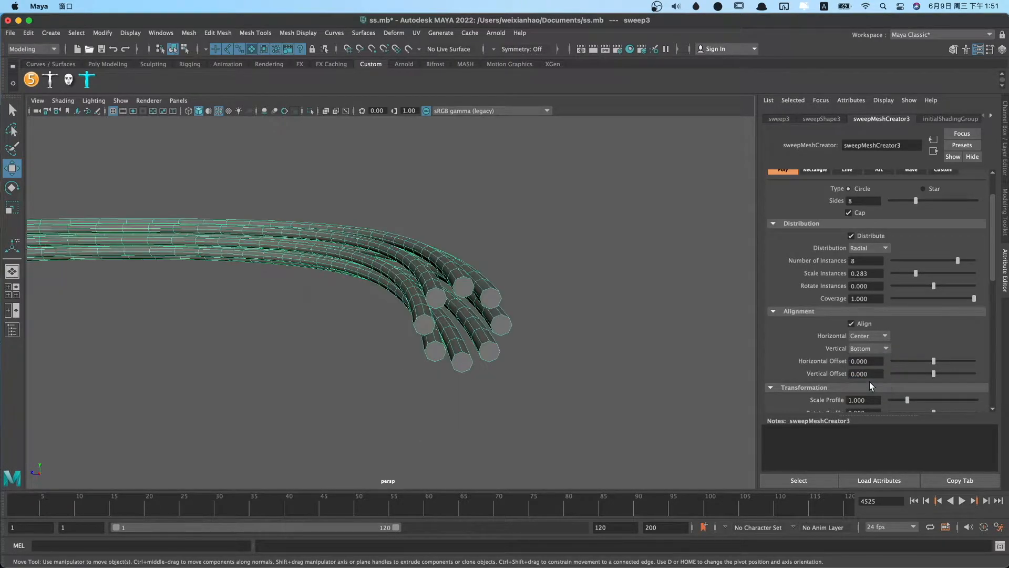
{"action": "left_click", "coordinate": [868, 348]}
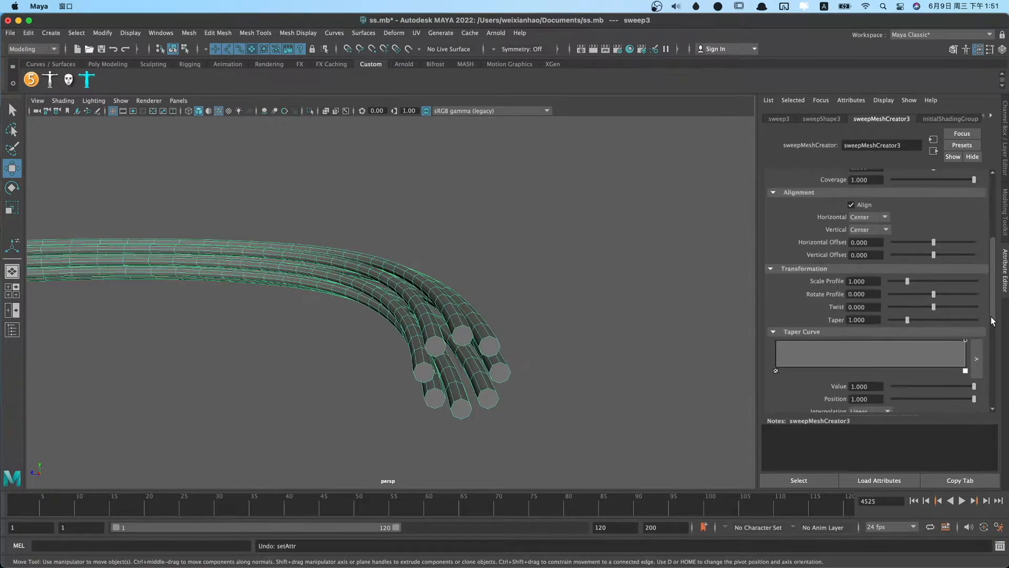
Step: Set Twist to -8 and add Taper Curve points, toggling the Channel Box and back
{"action": "scroll", "scroll_direction": "down", "scroll_amount": 3}
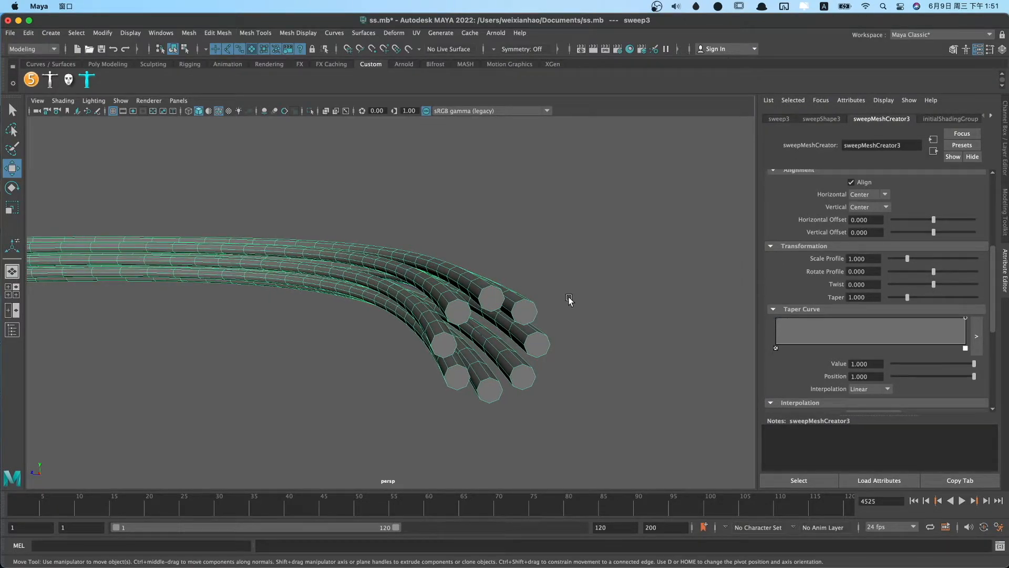
{"action": "mouse_move", "coordinate": [476, 303]}
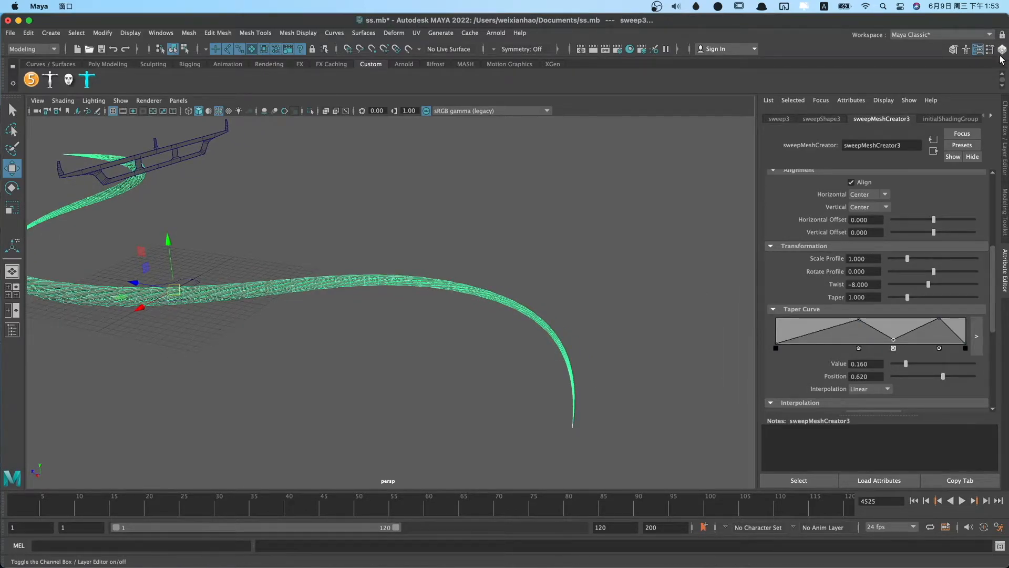
{"action": "left_click", "coordinate": [989, 49]}
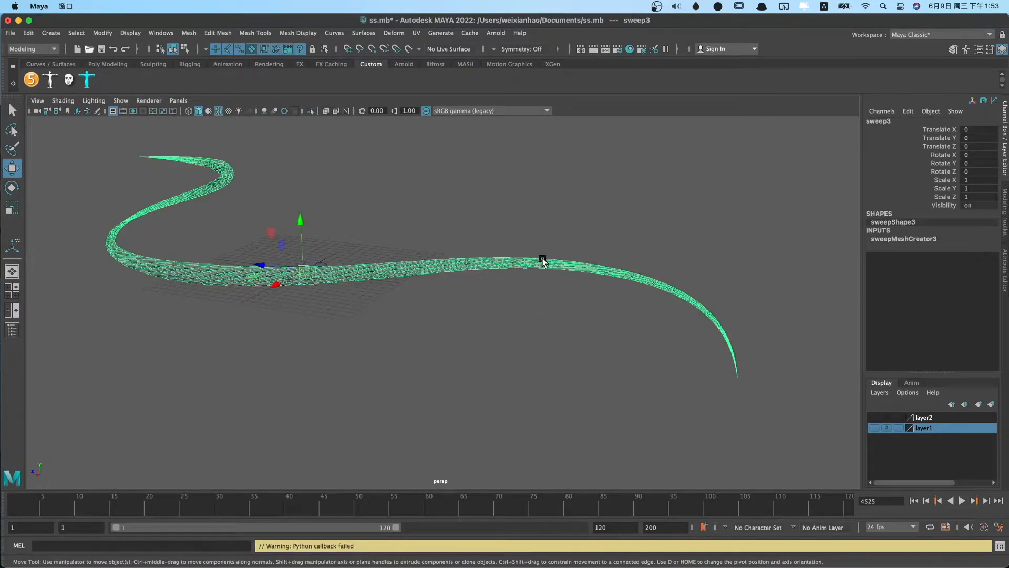
{"action": "left_click", "coordinate": [904, 239]}
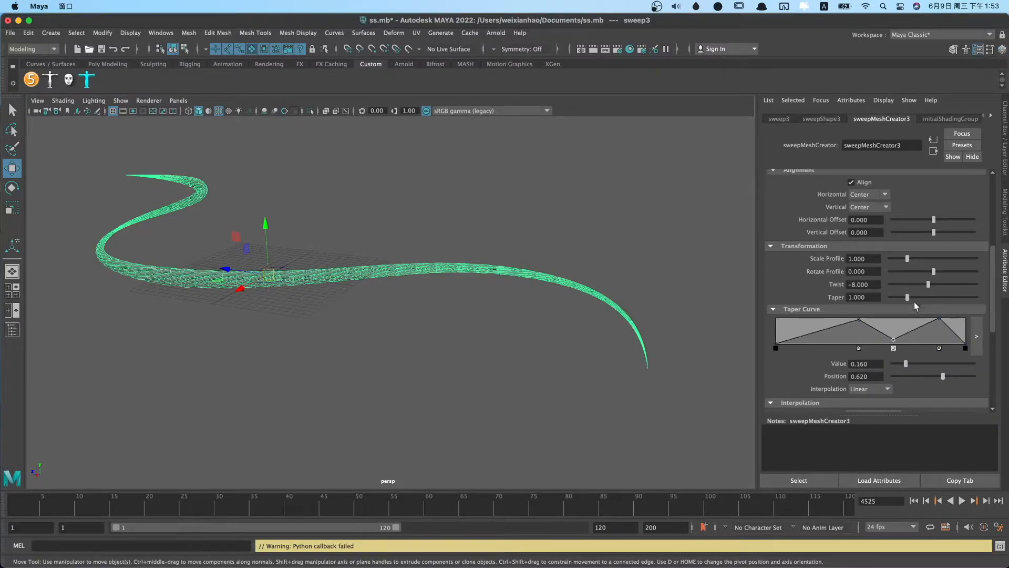
{"action": "scroll", "scroll_direction": "down", "scroll_amount": 3}
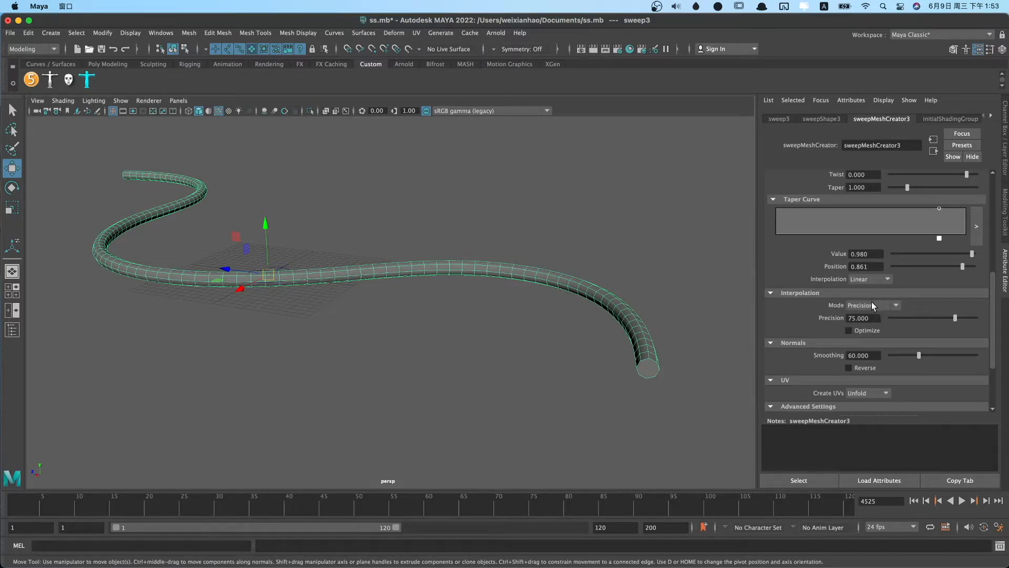
Step: Try Precision, Start to End and EP to EP interpolation, adjusting steps to 49 then 50
{"action": "left_click", "coordinate": [872, 304]}
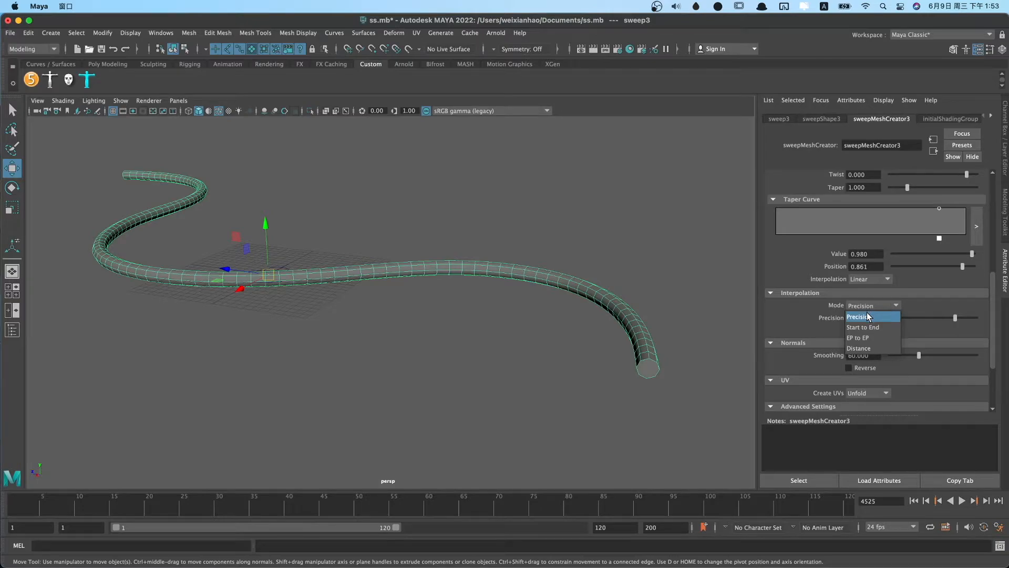
{"action": "left_click", "coordinate": [857, 315]}
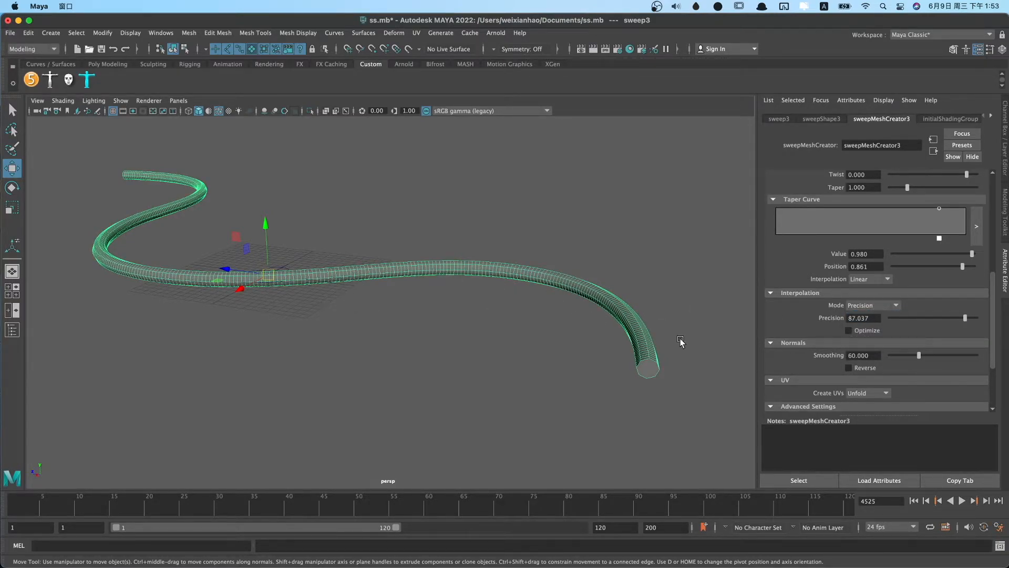
{"action": "left_click", "coordinate": [871, 305]}
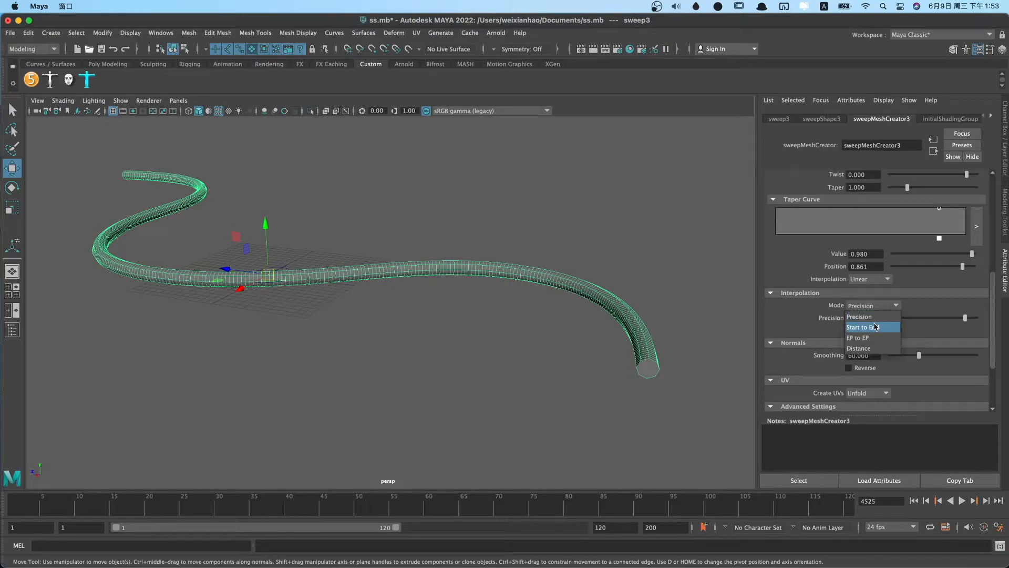
{"action": "left_click", "coordinate": [862, 326]}
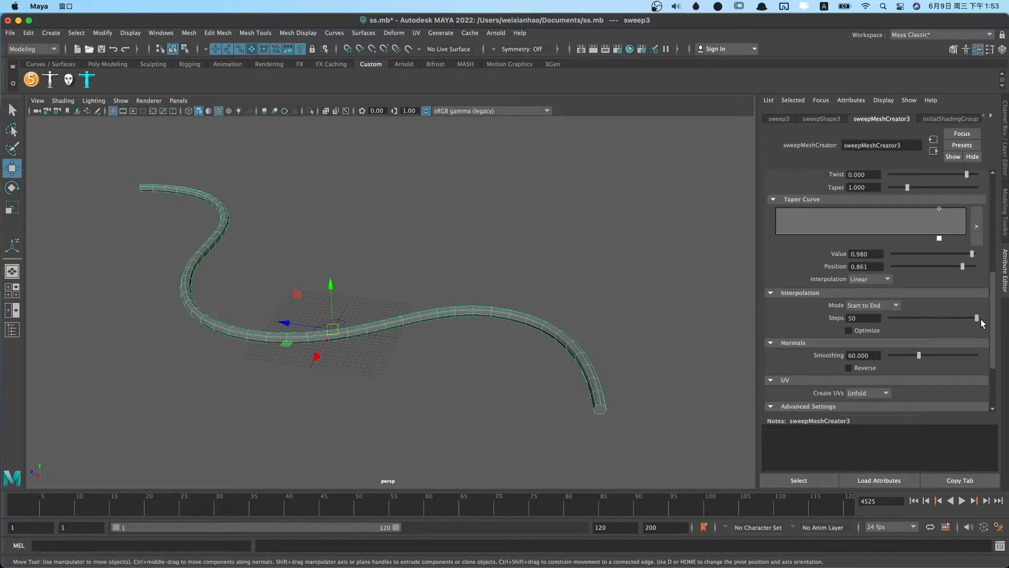
{"action": "left_click", "coordinate": [872, 305]}
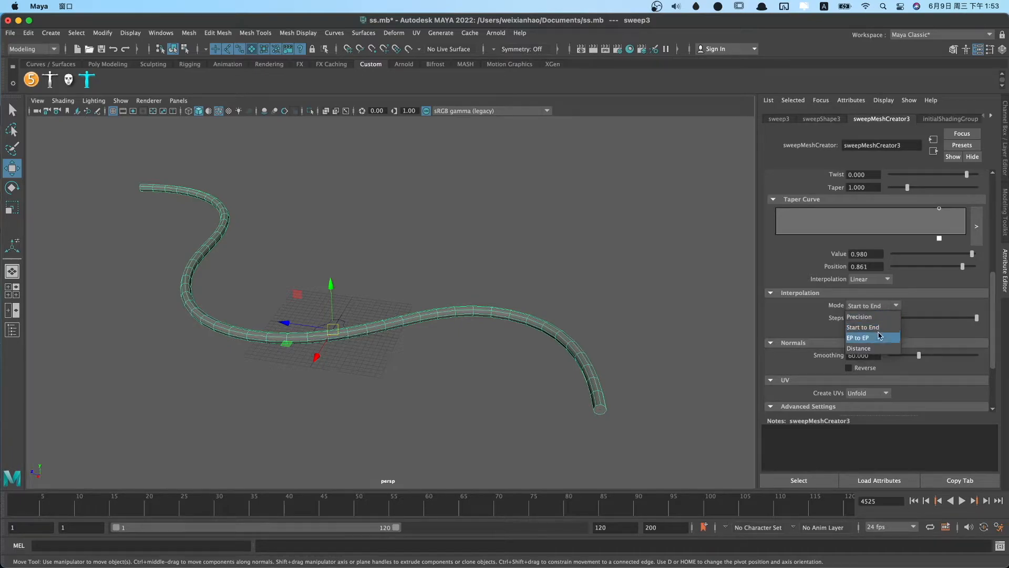
{"action": "left_click", "coordinate": [857, 338]}
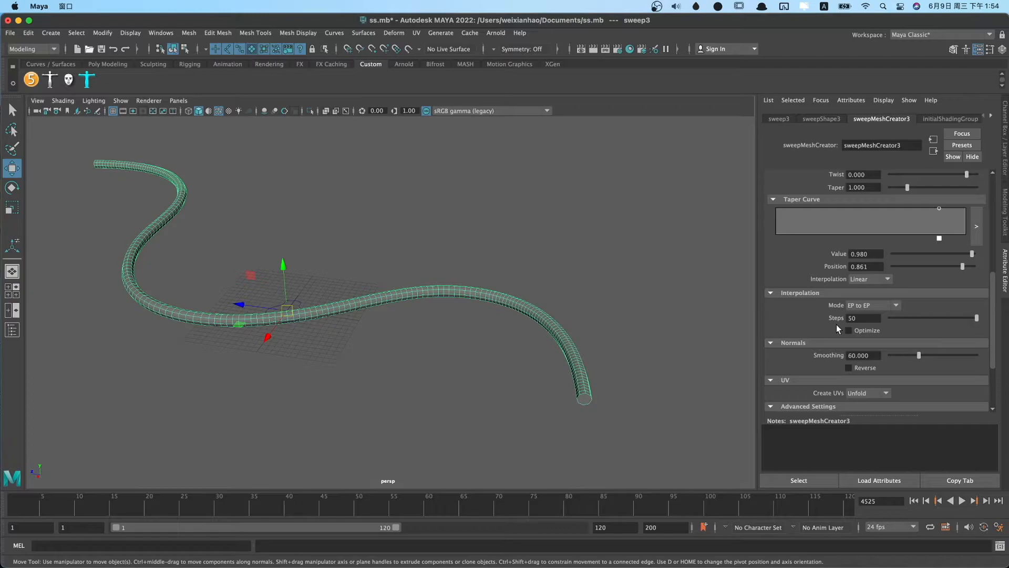
{"action": "left_click", "coordinate": [973, 317]}
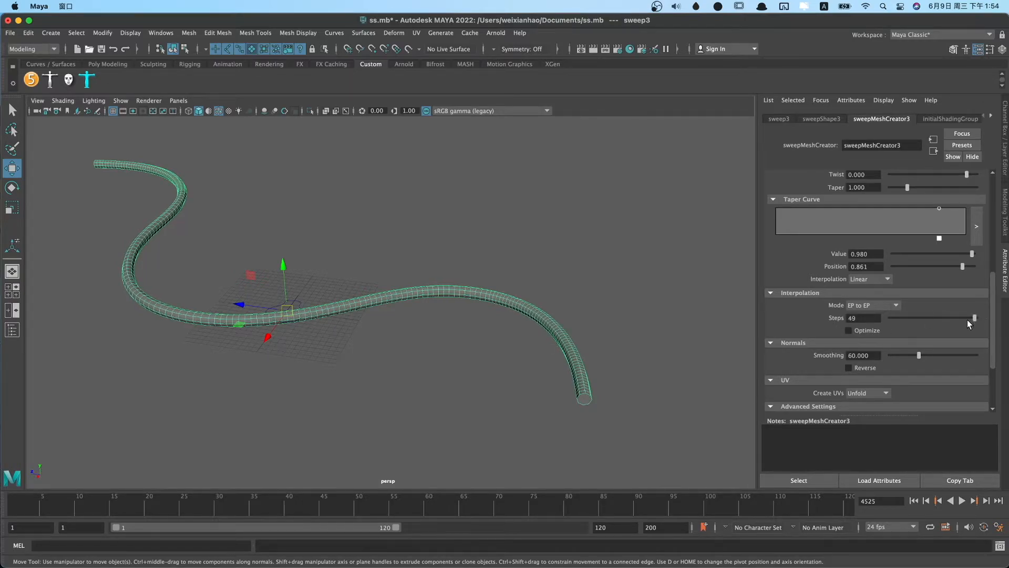
{"action": "left_click", "coordinate": [974, 318]}
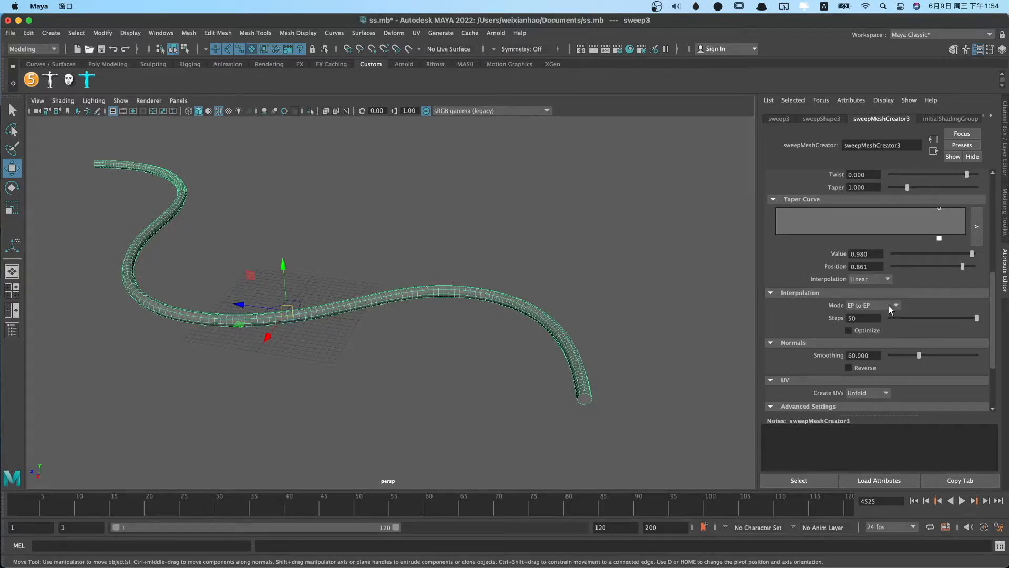
Step: Switch to Distance with Optimize enabled, then settle on Start to End interpolation
{"action": "left_click", "coordinate": [869, 304]}
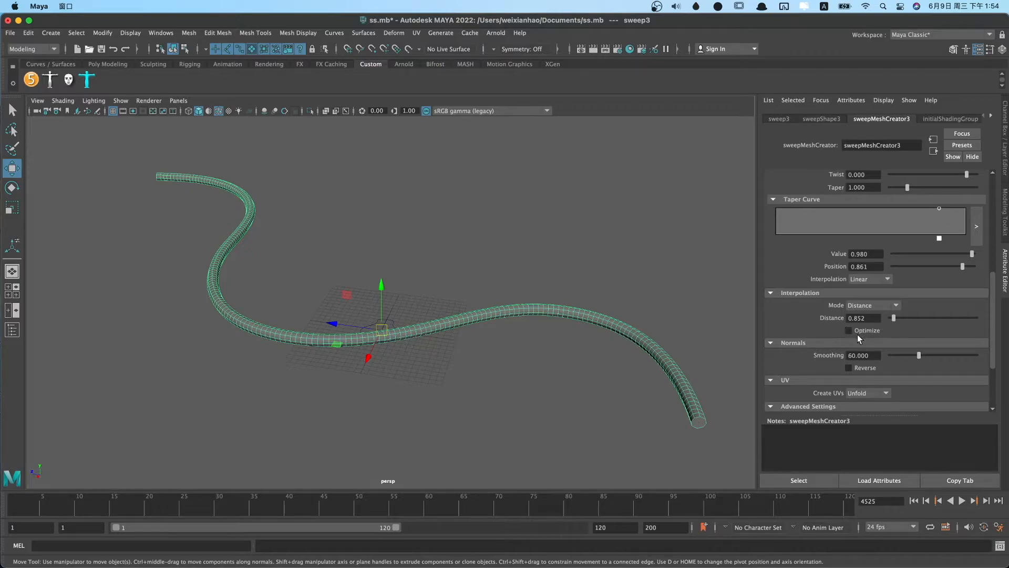
{"action": "left_click", "coordinate": [849, 330]}
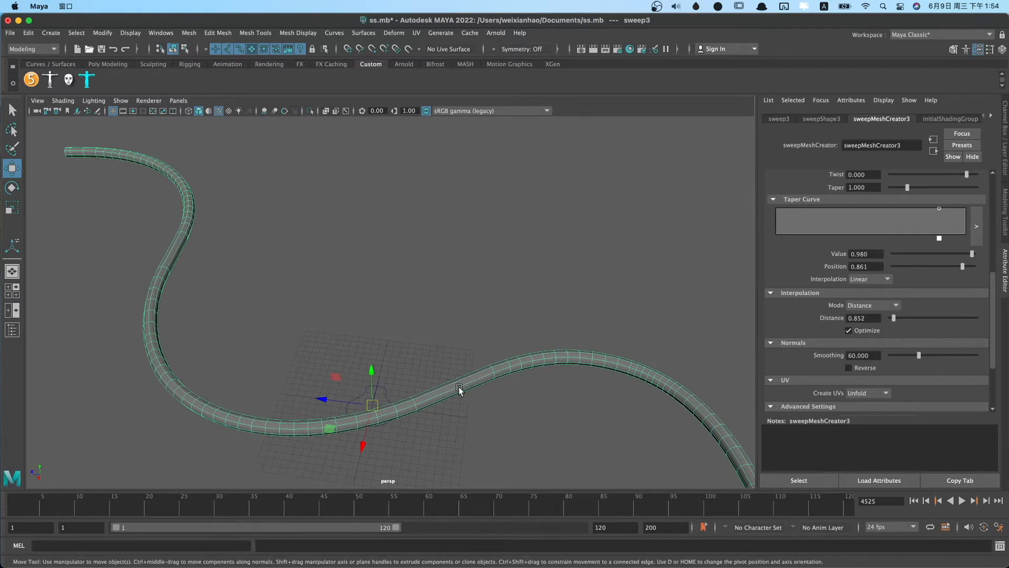
{"action": "left_click", "coordinate": [893, 305]}
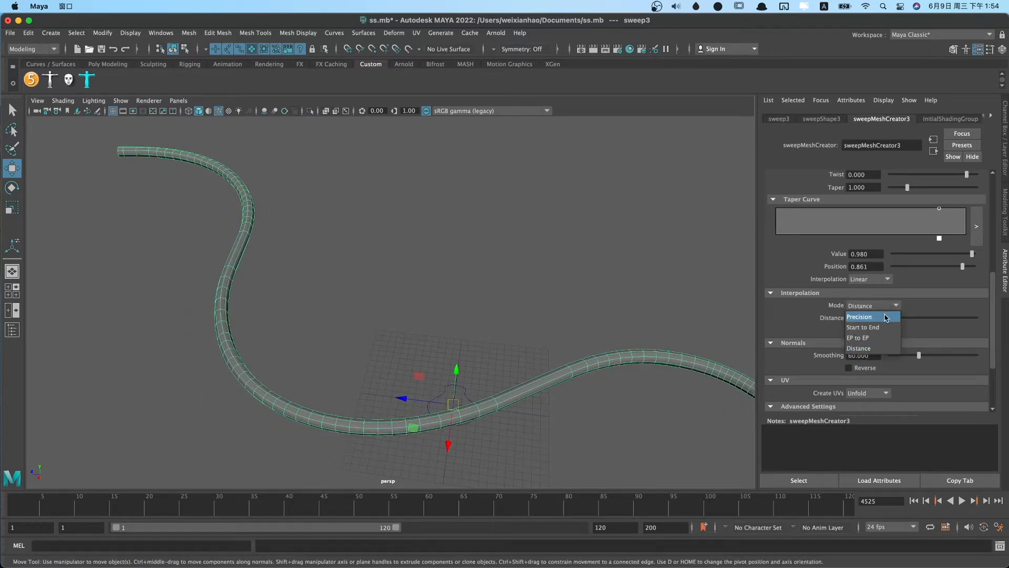
{"action": "left_click", "coordinate": [858, 316]}
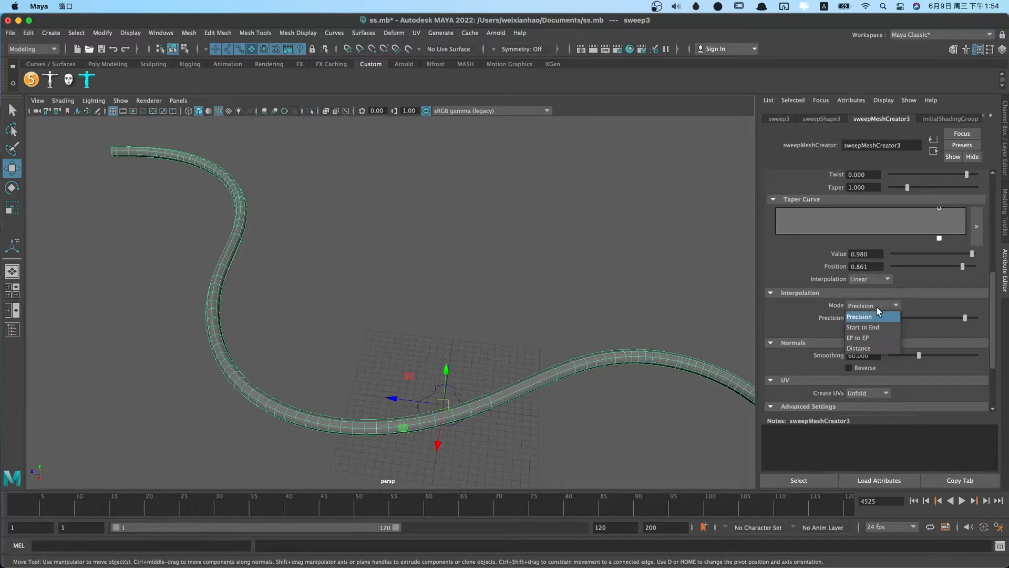
{"action": "left_click", "coordinate": [862, 327]}
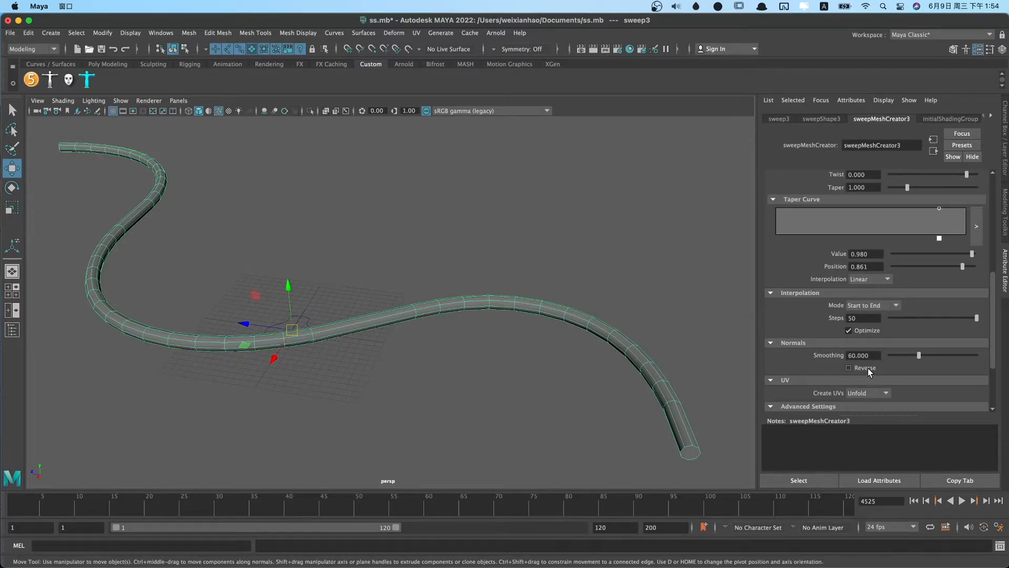
{"action": "left_click", "coordinate": [849, 368]}
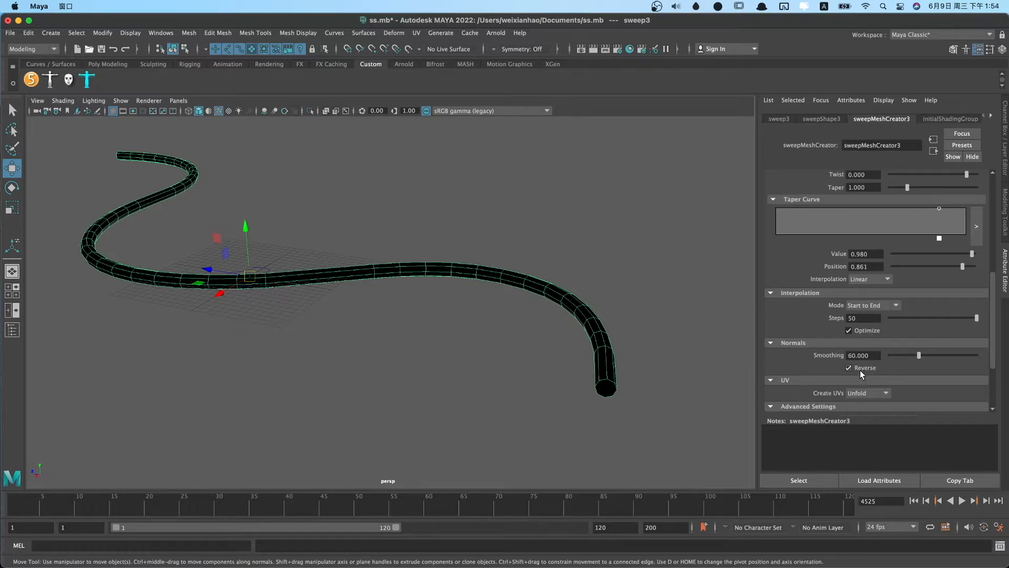
{"action": "left_click", "coordinate": [849, 367]}
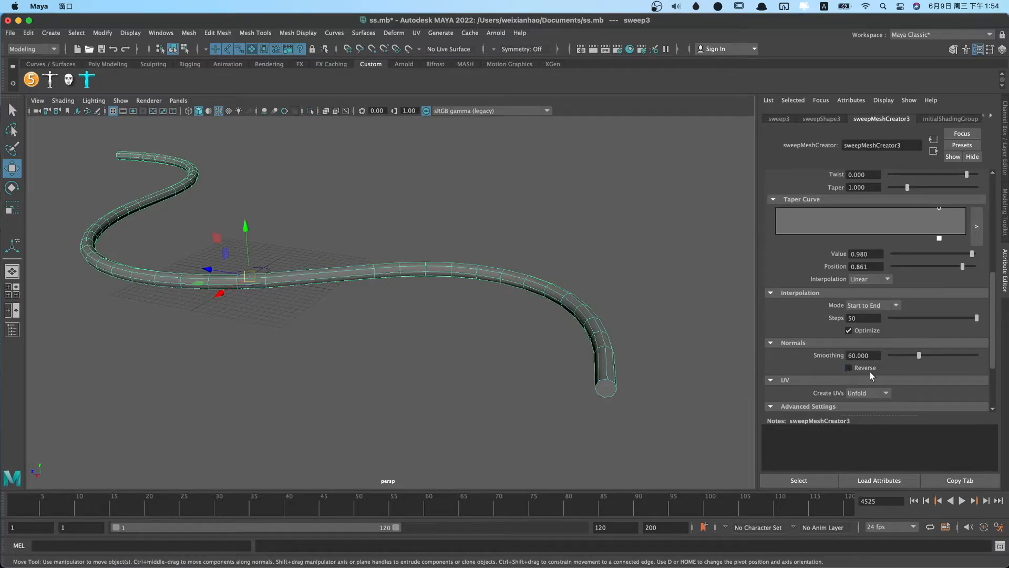
{"action": "mouse_move", "coordinate": [769, 359]}
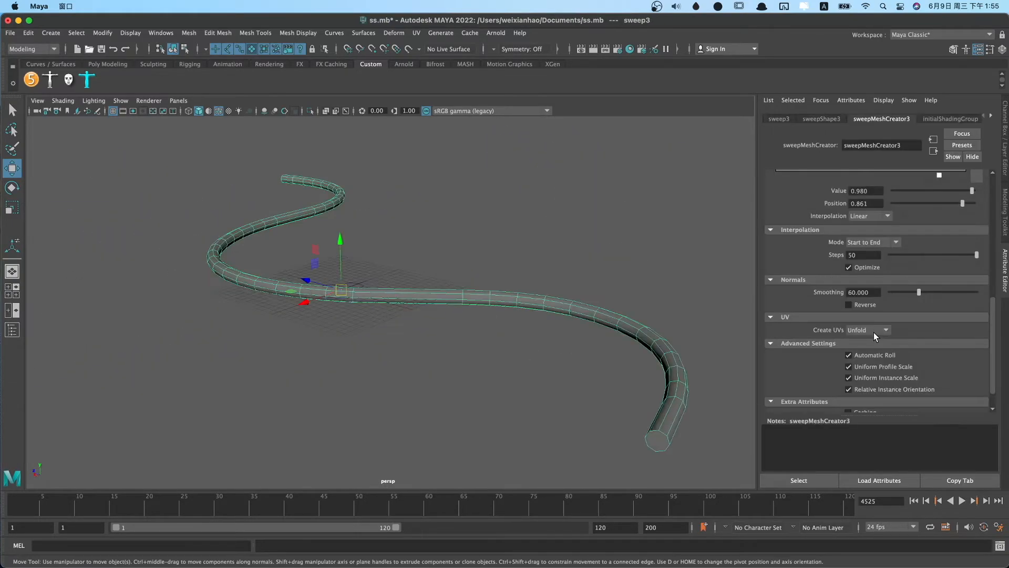
{"action": "mouse_move", "coordinate": [880, 336]}
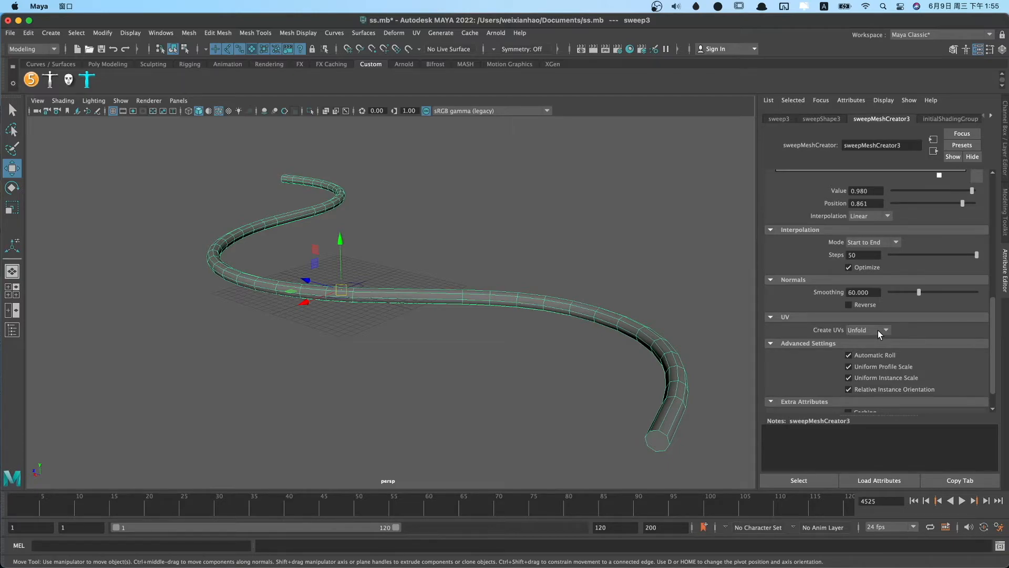
Step: Open the UV Editor and compare Uniform UV creation, leaving it on Unfold
{"action": "left_click", "coordinate": [160, 33]}
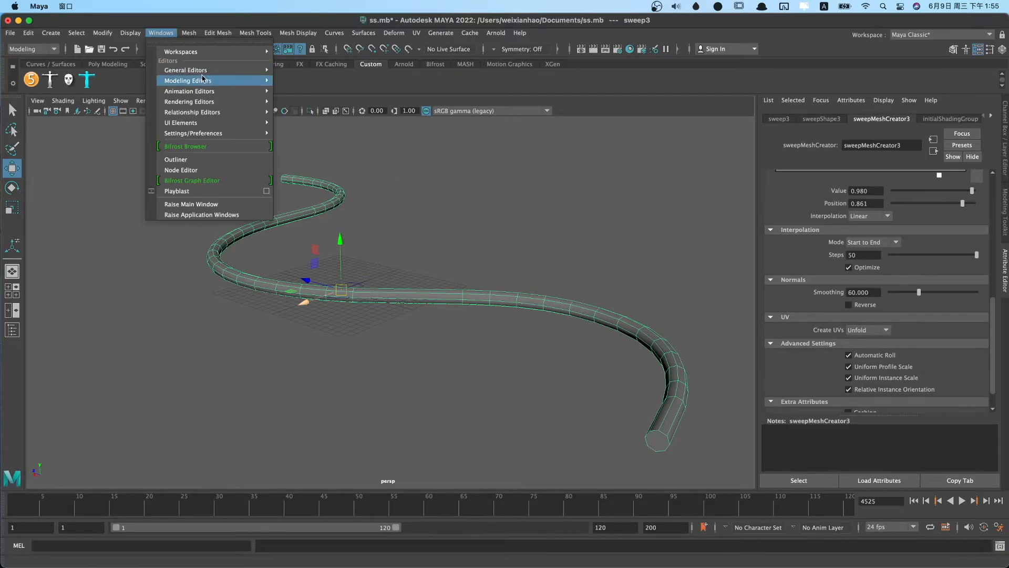
{"action": "left_click", "coordinate": [187, 80]}
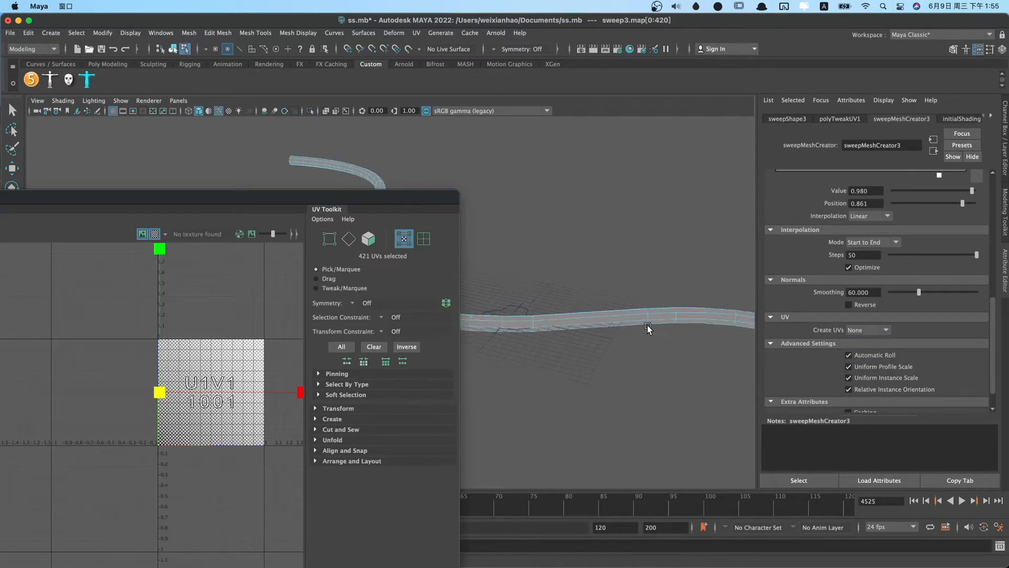
{"action": "left_click", "coordinate": [893, 330]}
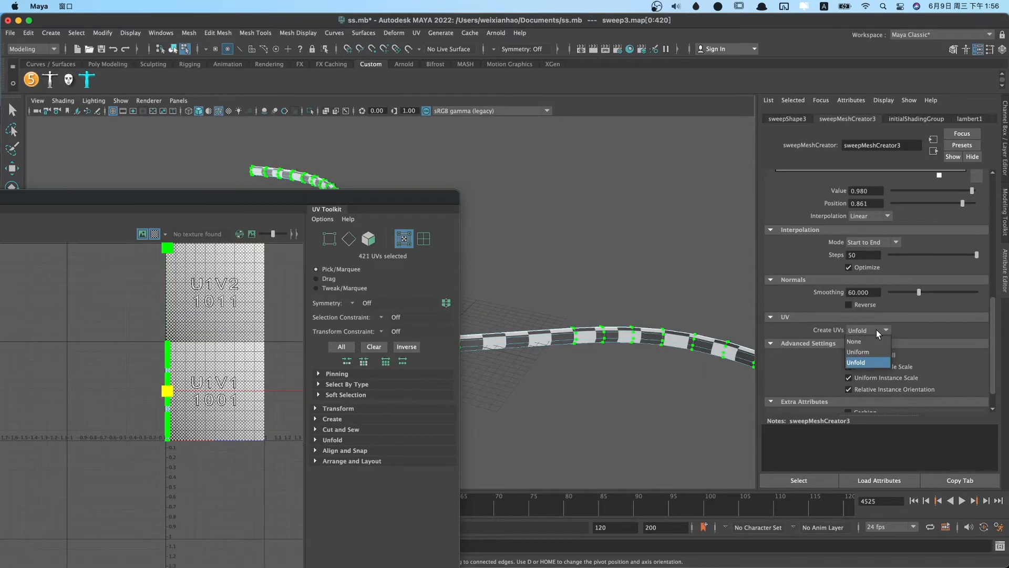
{"action": "left_click", "coordinate": [858, 352]}
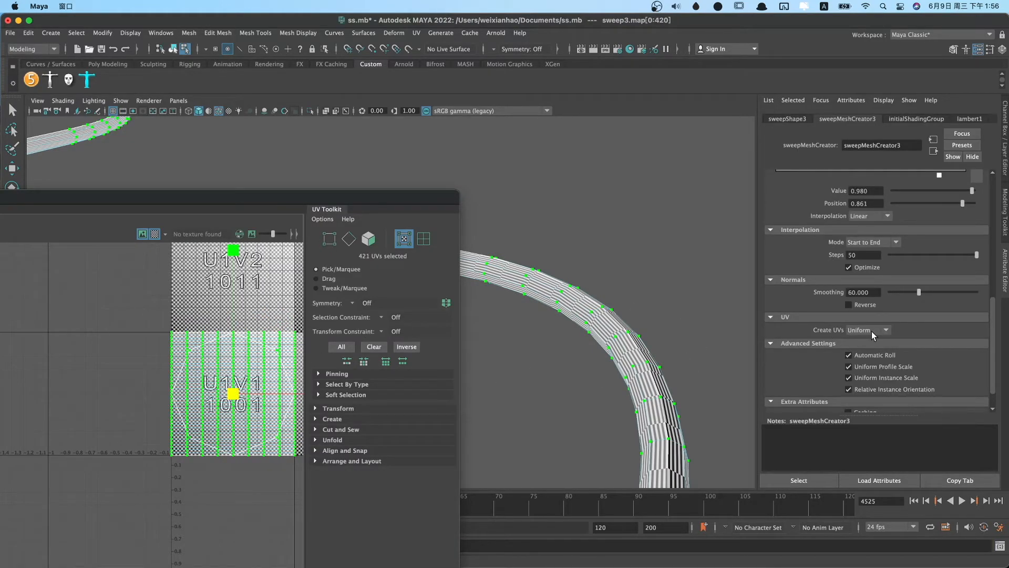
{"action": "left_click", "coordinate": [869, 330]}
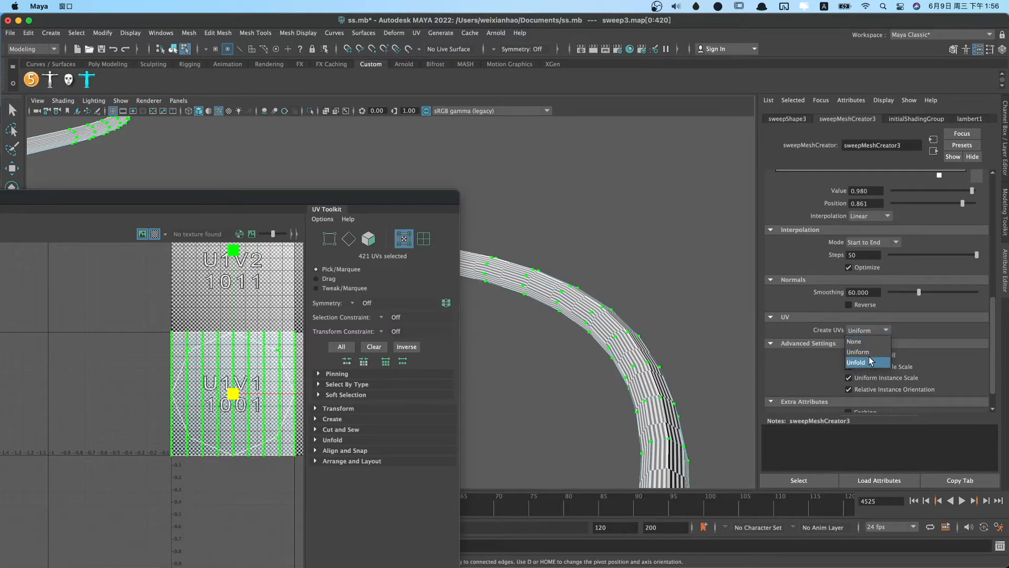
{"action": "left_click", "coordinate": [856, 361]}
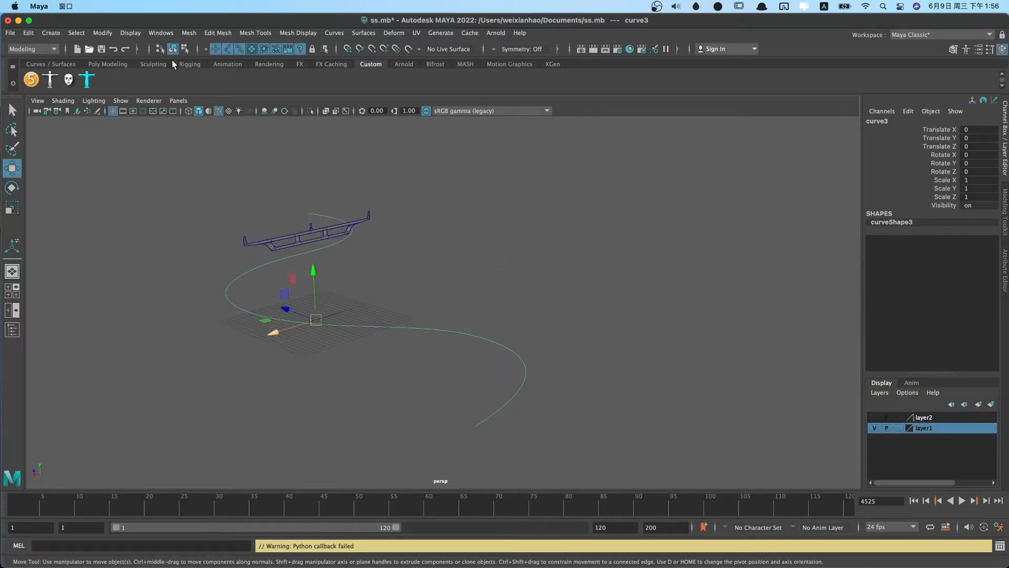
Step: Sweep a mesh along curve3 using the bridge cross-section as a custom Poly Object profile
{"action": "left_click", "coordinate": [50, 33]}
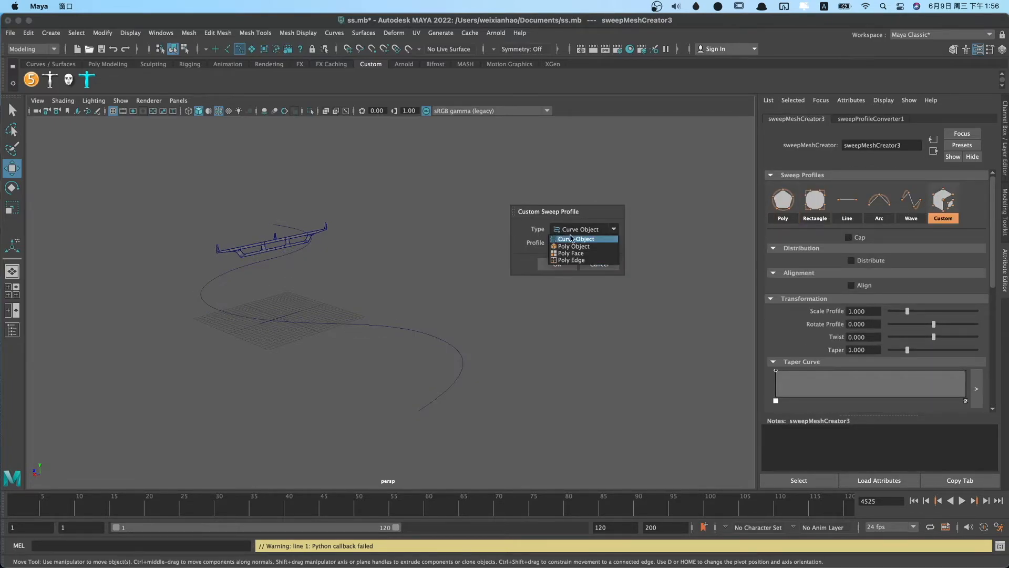
{"action": "left_click", "coordinate": [572, 246]}
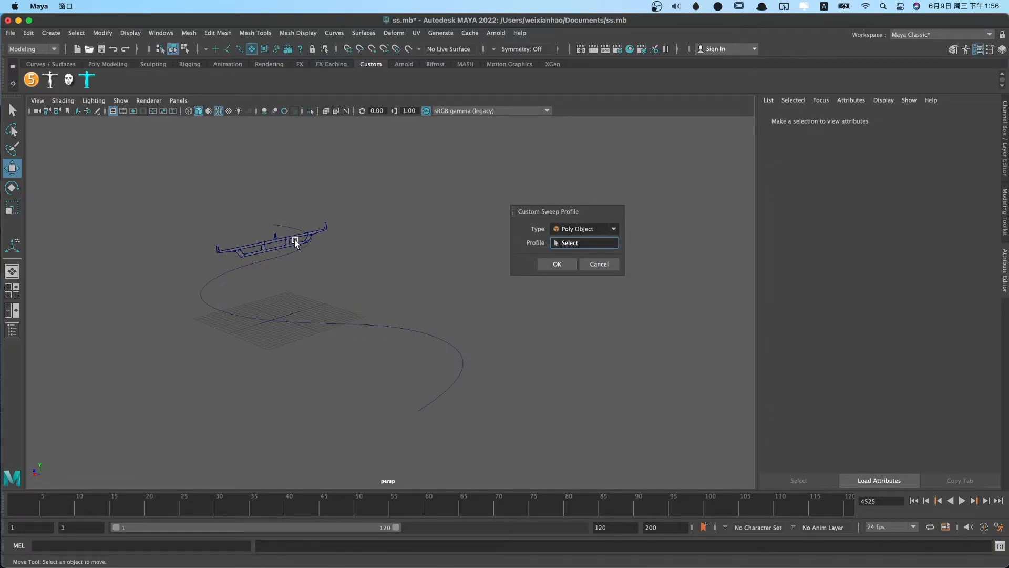
{"action": "left_click", "coordinate": [295, 243]}
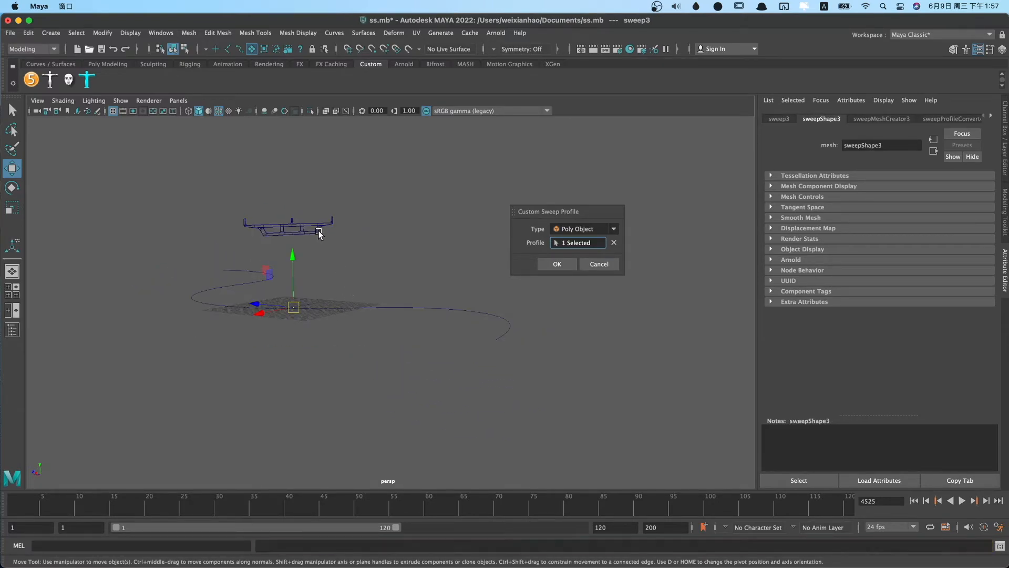
{"action": "left_click", "coordinate": [557, 264]}
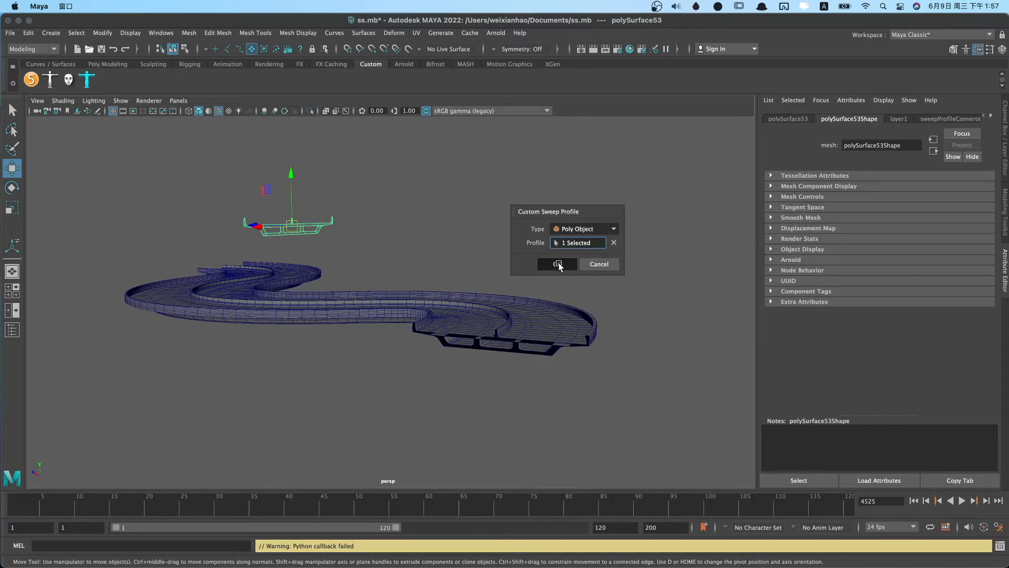
{"action": "left_click", "coordinate": [557, 264]}
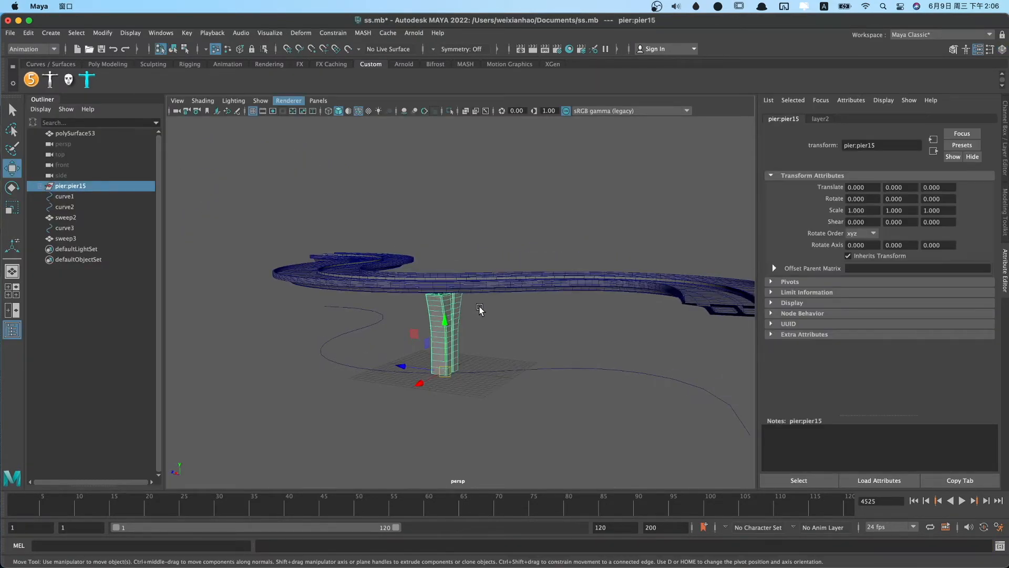
Step: Create a MASH network from pier15 and add a Curve node to MASH1
{"action": "left_click", "coordinate": [465, 63]}
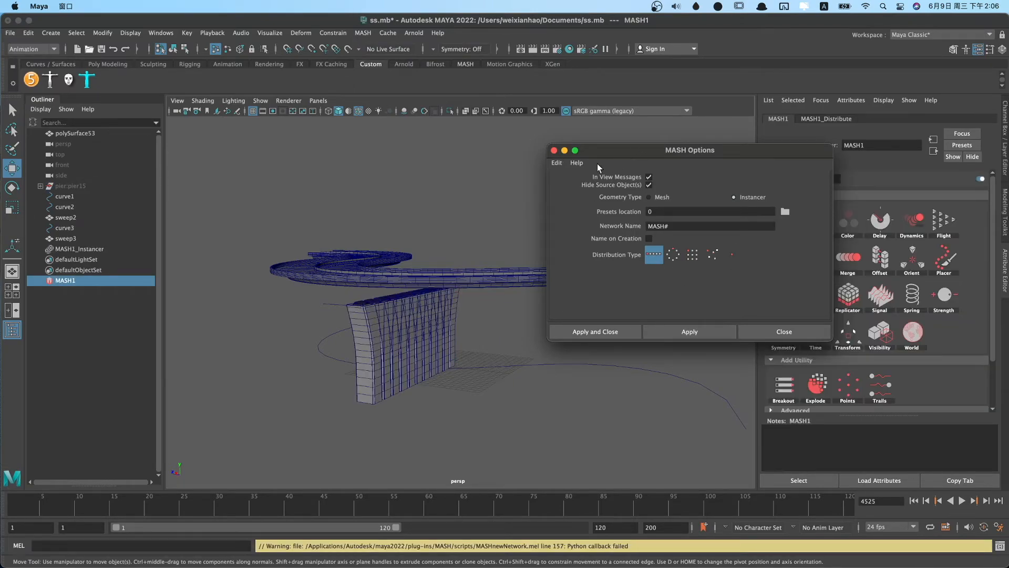
{"action": "left_click", "coordinate": [594, 331]}
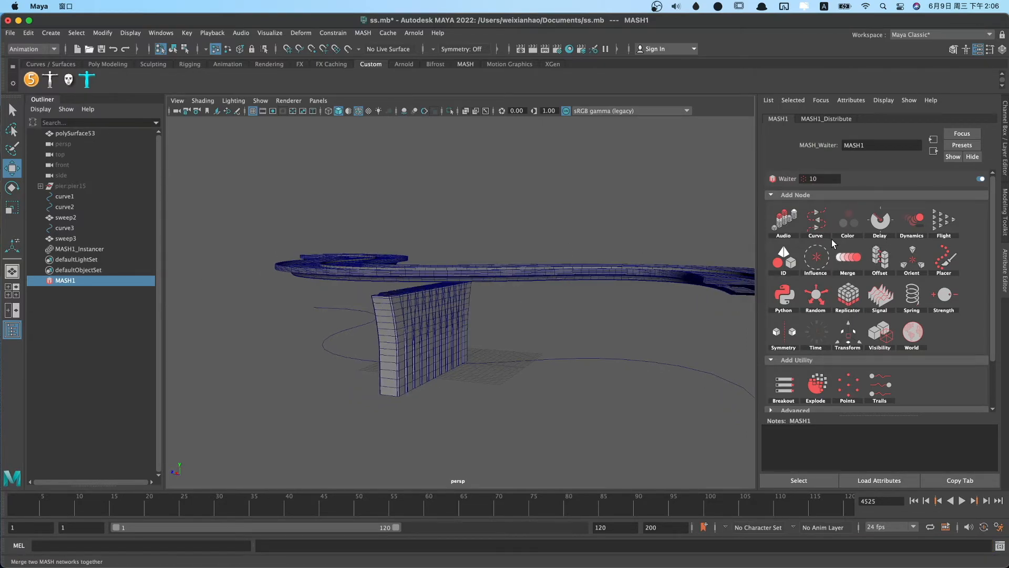
{"action": "left_click", "coordinate": [825, 119]}
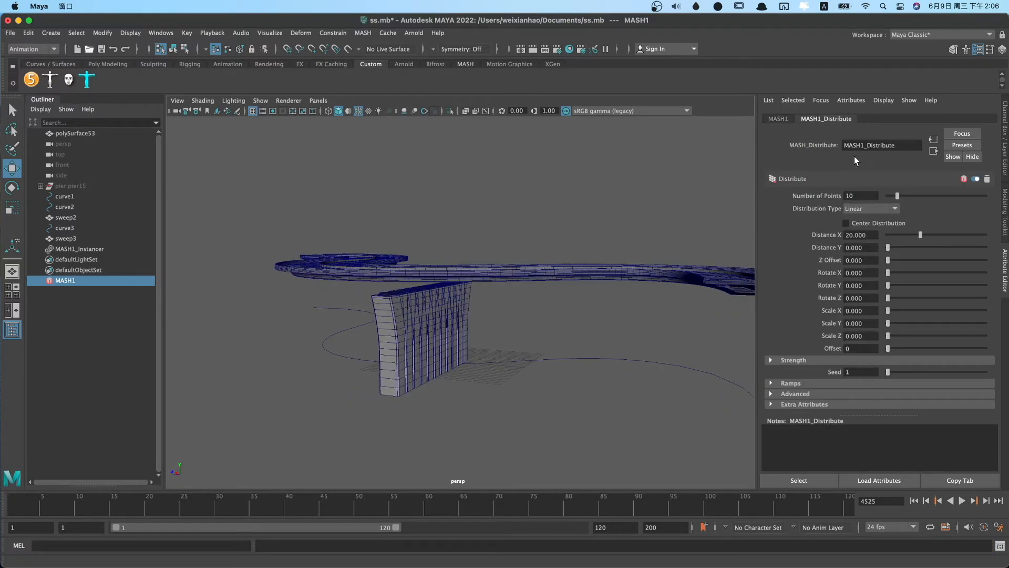
{"action": "left_click", "coordinate": [778, 119]}
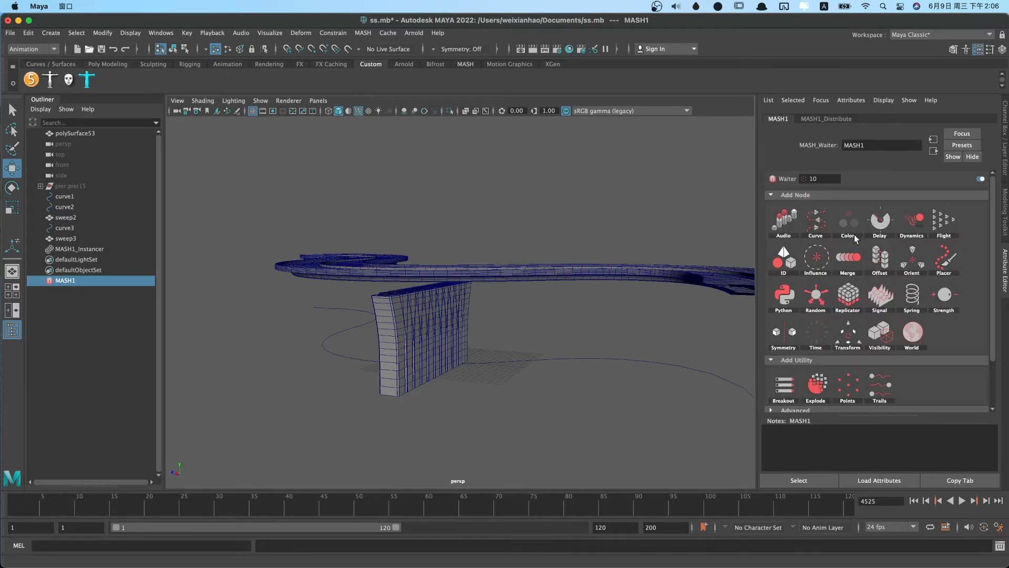
{"action": "mouse_move", "coordinate": [815, 221]}
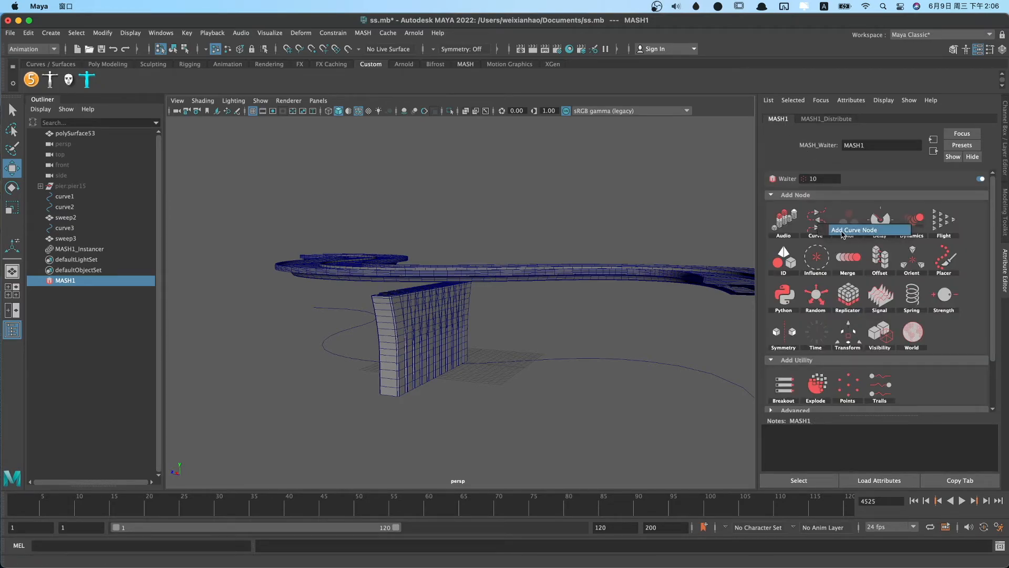
{"action": "left_click", "coordinate": [815, 222]}
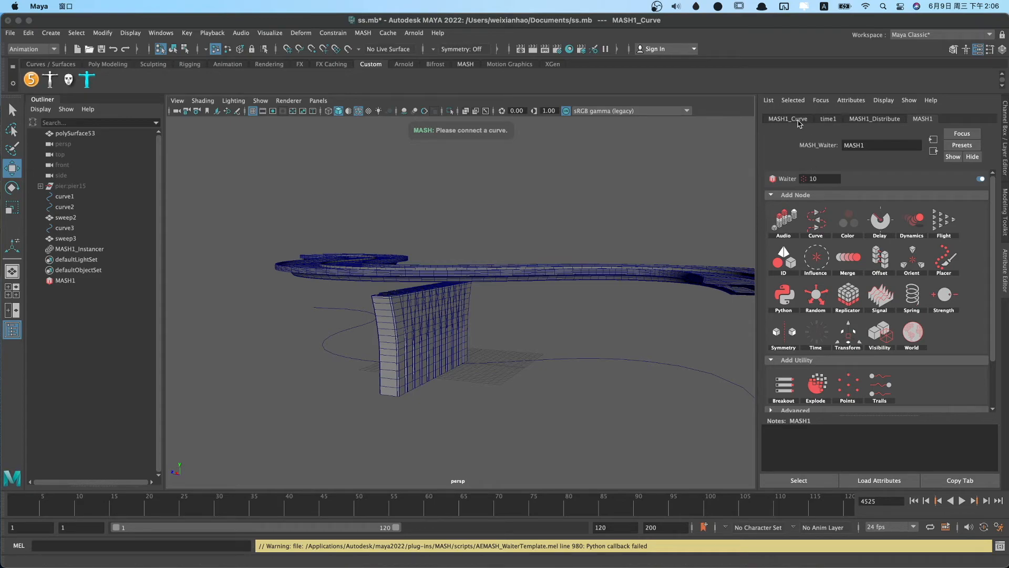
{"action": "left_click", "coordinate": [787, 118]}
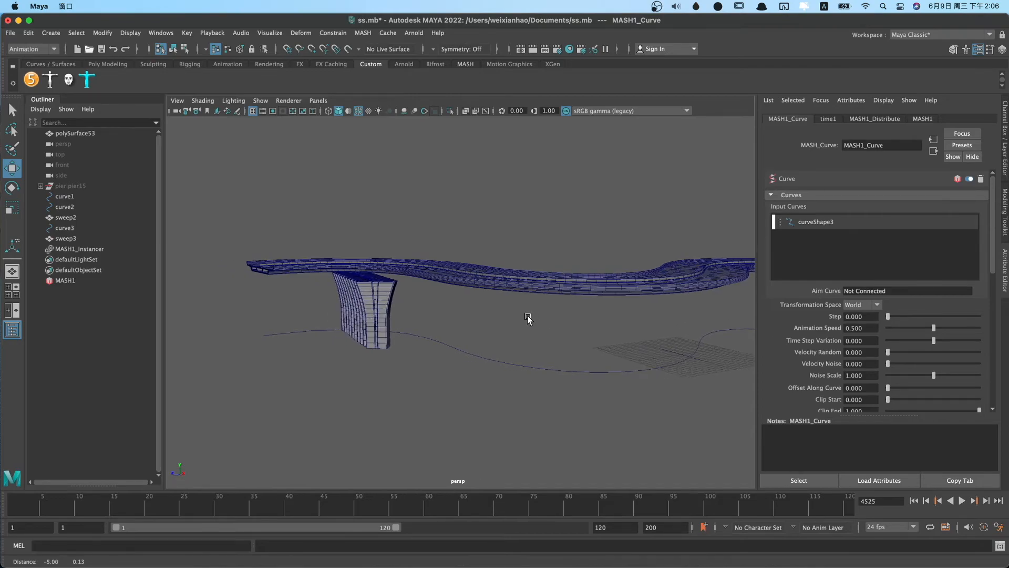
Step: Connect curveShape3 to MASH1_Curve, setting Distribute Distance X to 0 and Curve Step to 1
{"action": "left_click", "coordinate": [874, 118]}
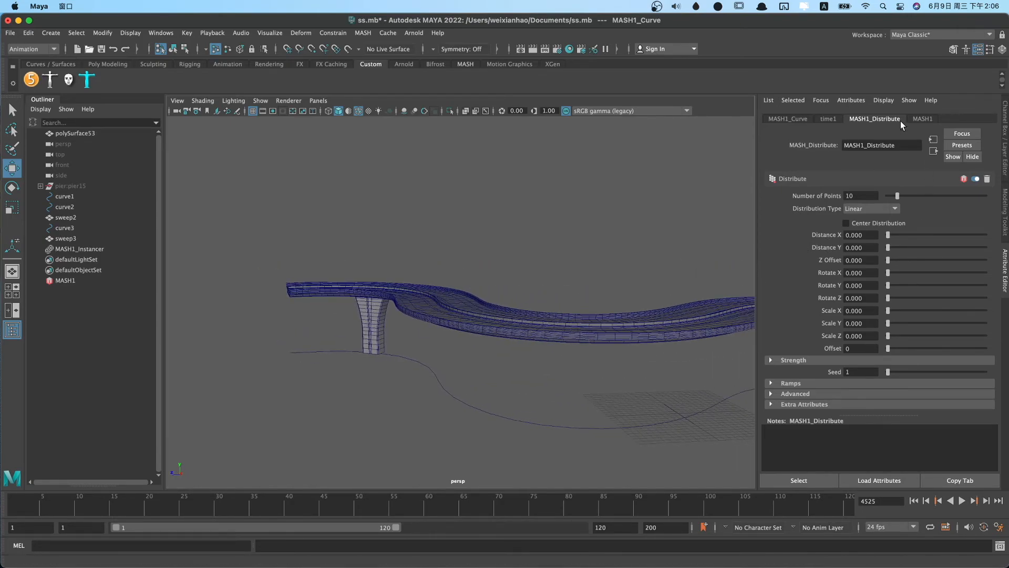
{"action": "left_click", "coordinate": [787, 118]}
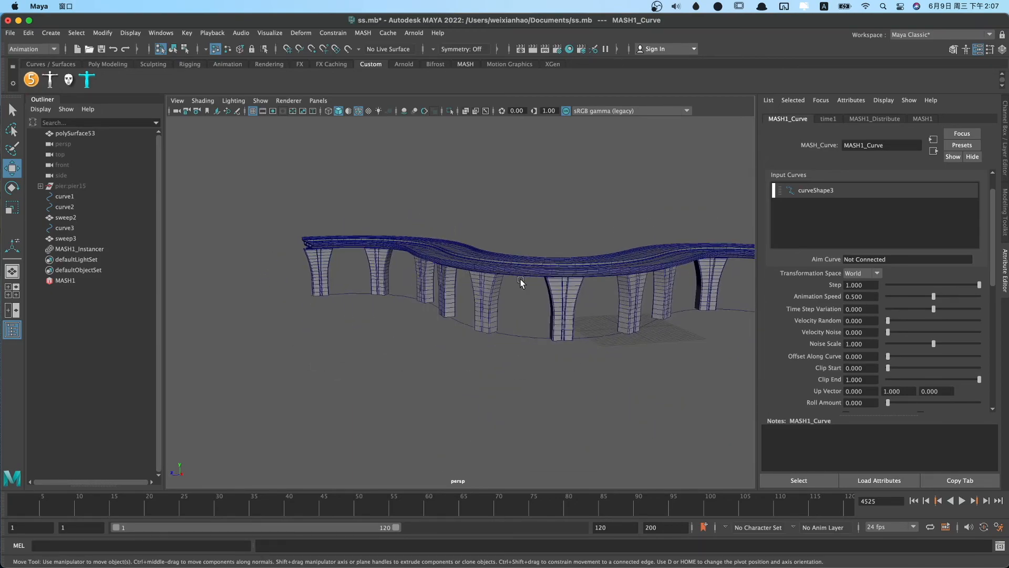
{"action": "left_click", "coordinate": [874, 118]}
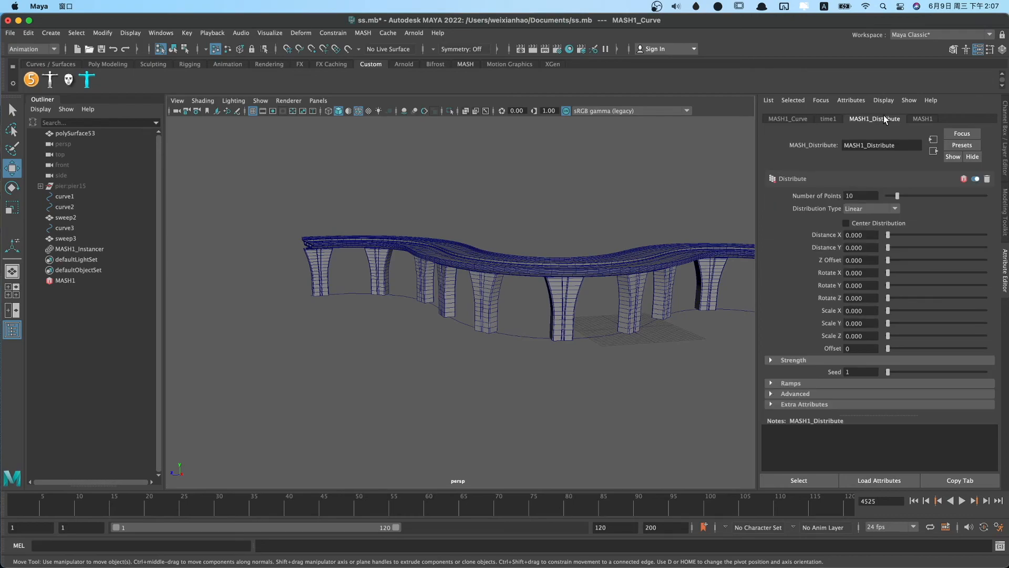
{"action": "left_click", "coordinate": [923, 118]}
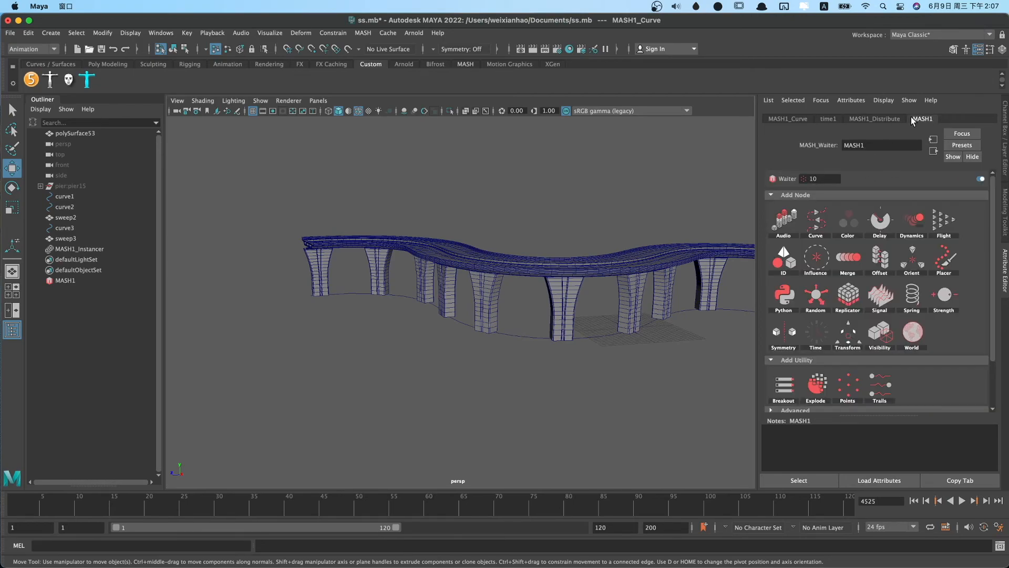
{"action": "mouse_move", "coordinate": [983, 281]}
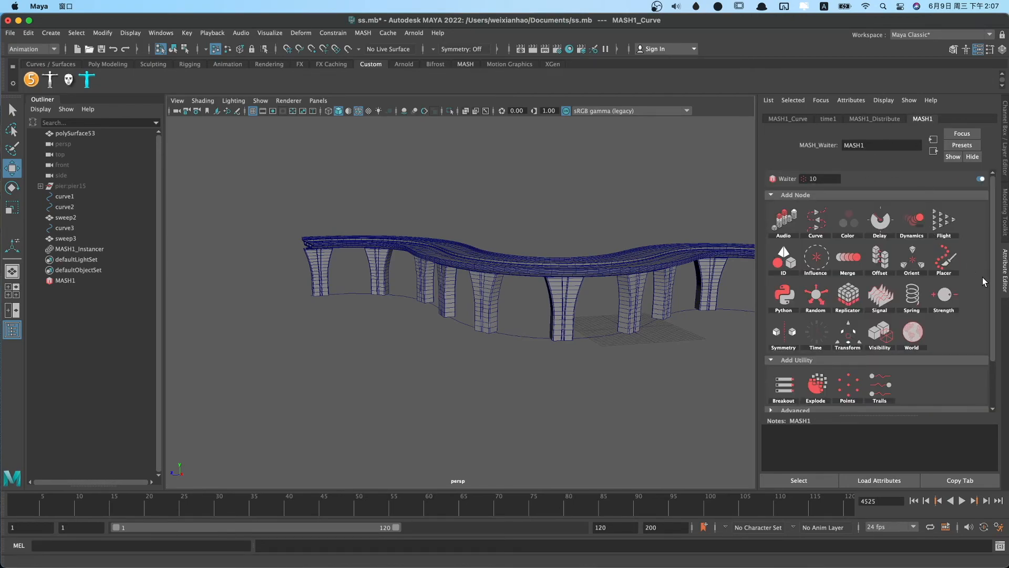
{"action": "mouse_move", "coordinate": [880, 257]}
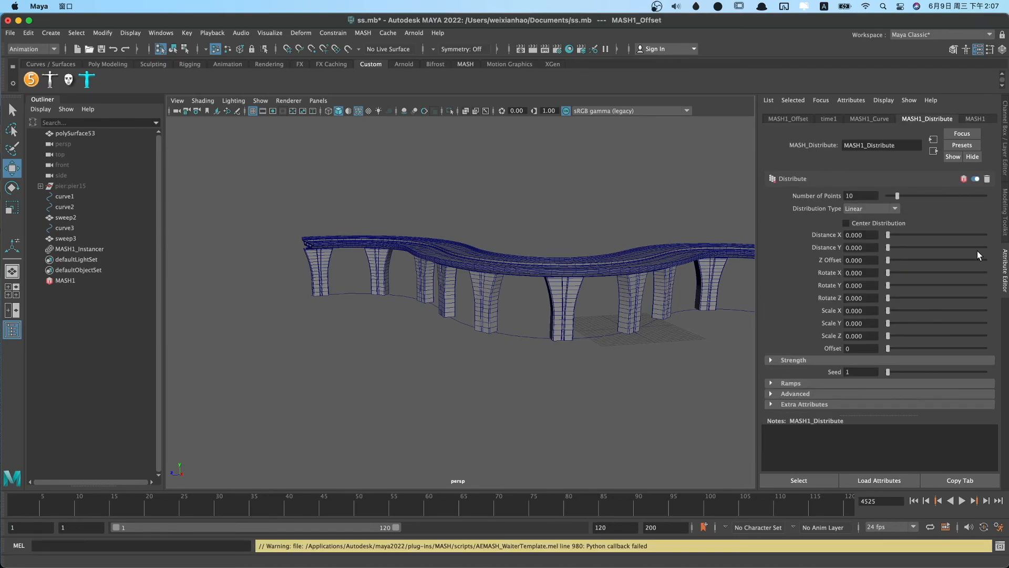
Step: Open MASH1_Offset, edit its Offset Position Y, and select the sweep3 deck
{"action": "left_click", "coordinate": [788, 118]}
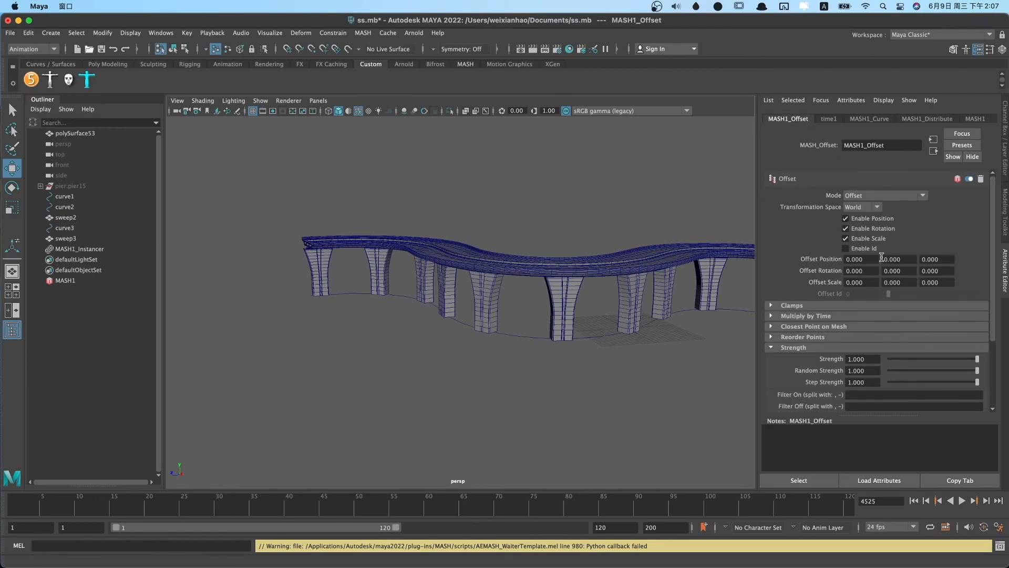
{"action": "left_click", "coordinate": [862, 270]}
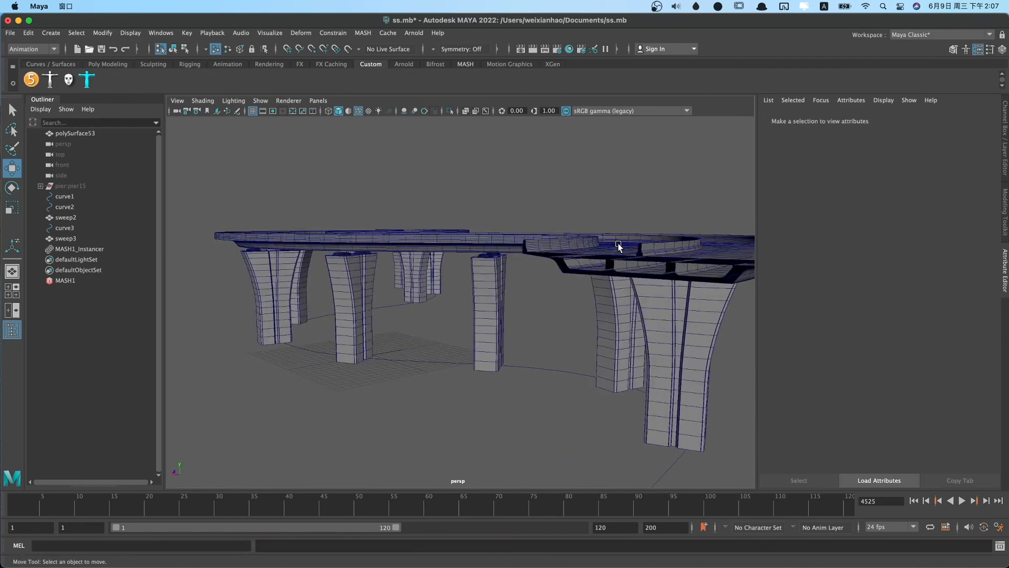
{"action": "left_click", "coordinate": [66, 238]}
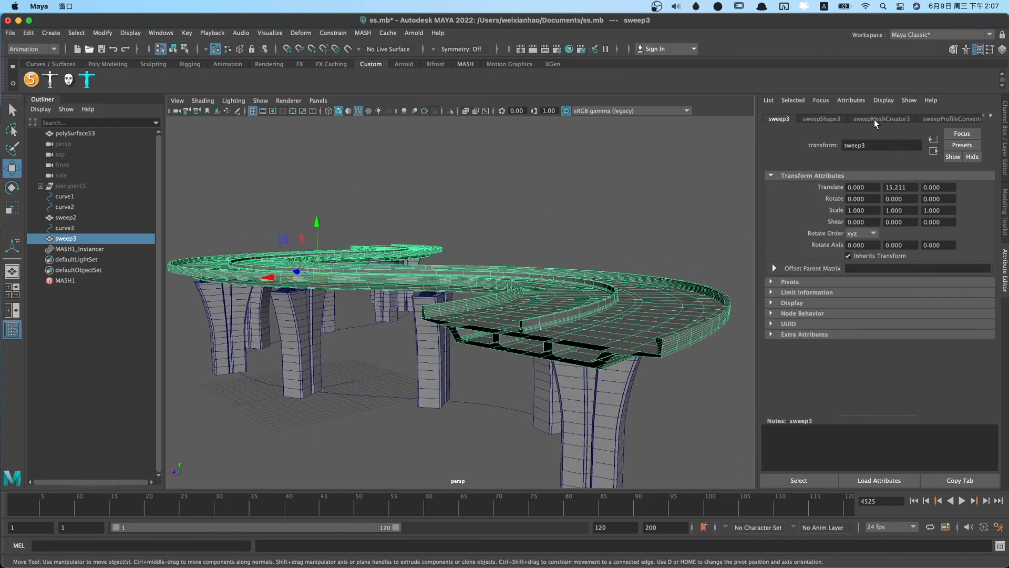